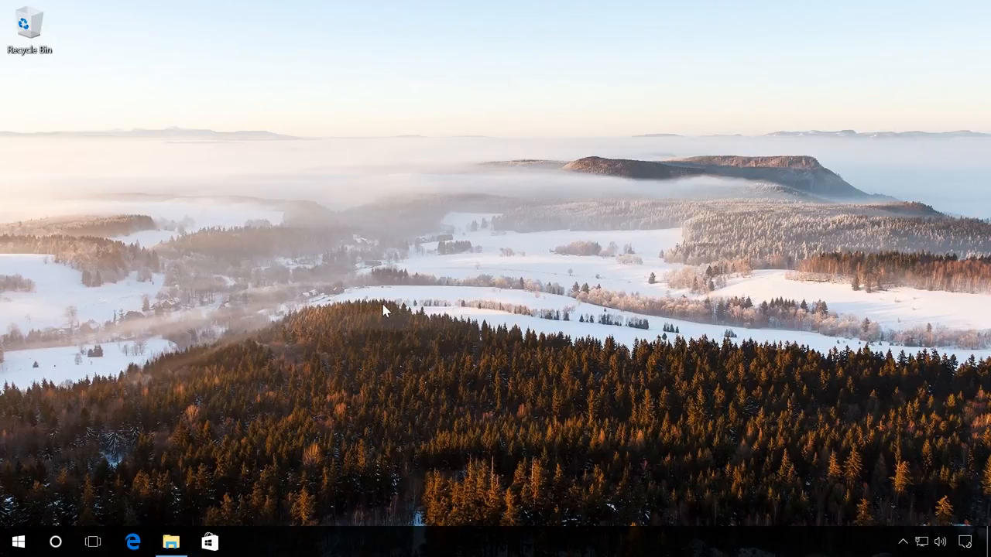
mouse_move(226, 488)
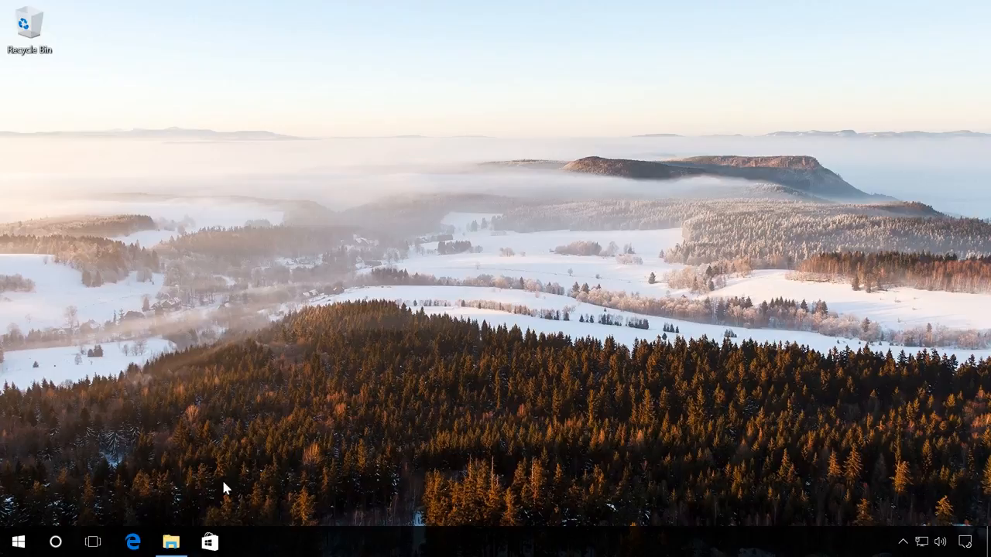
Open File Explorer at This PC to see the computer's drives
click(170, 542)
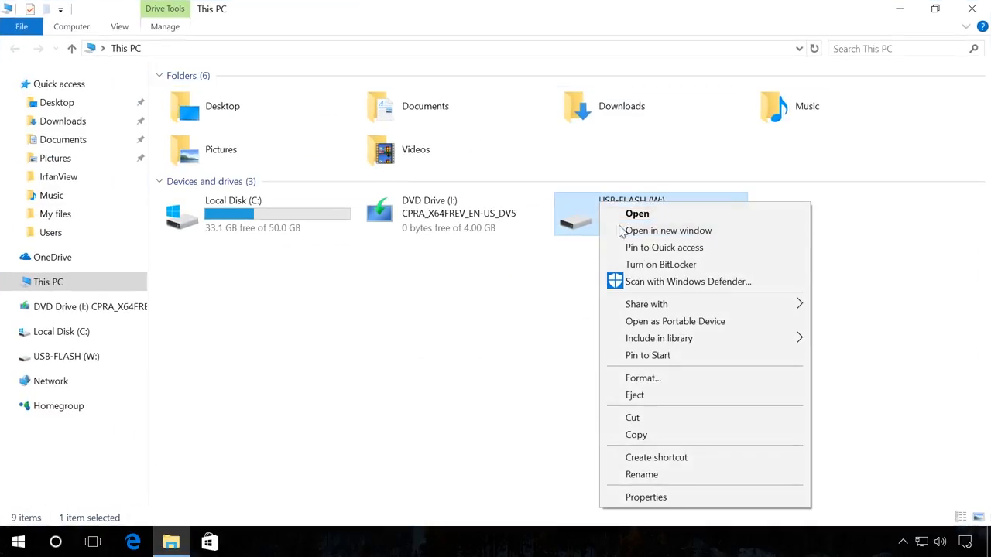
Quick-format the USB-FLASH (W:) drive as FAT32, confirming the erase warning
click(642, 378)
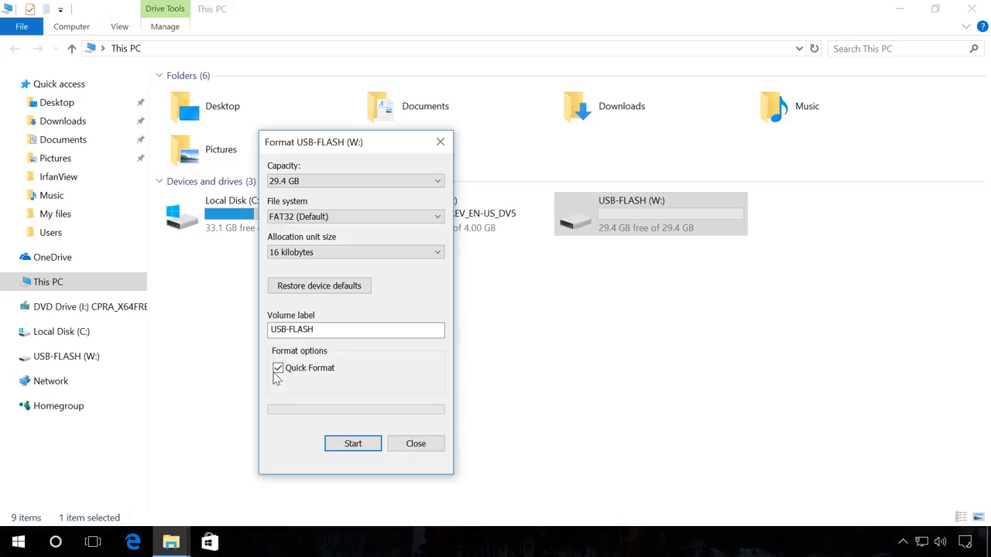
click(353, 443)
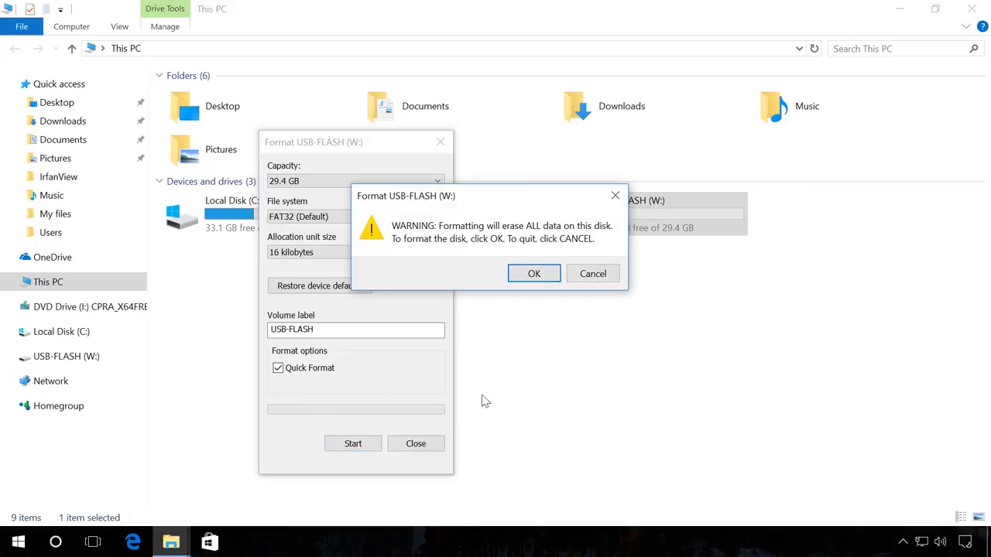
mouse_move(532, 273)
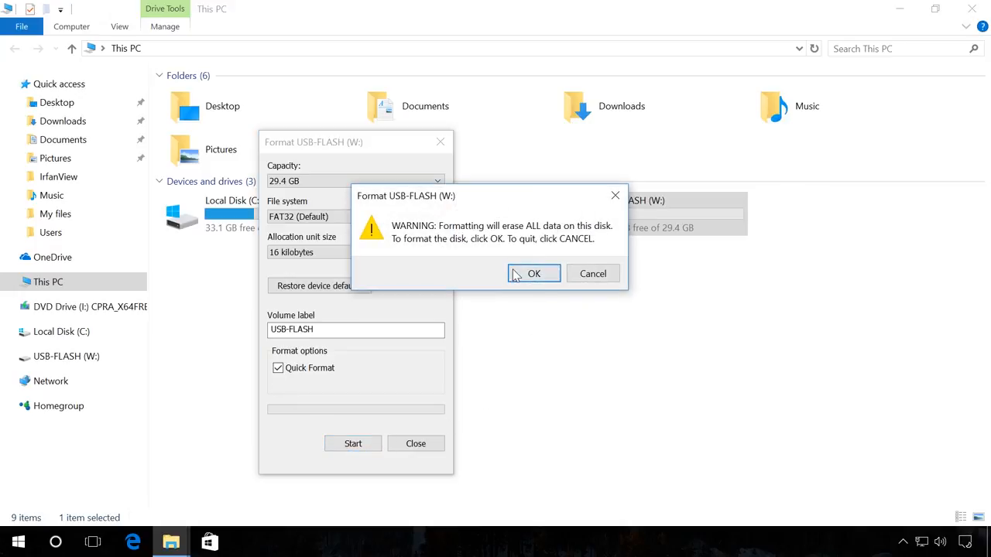
click(533, 273)
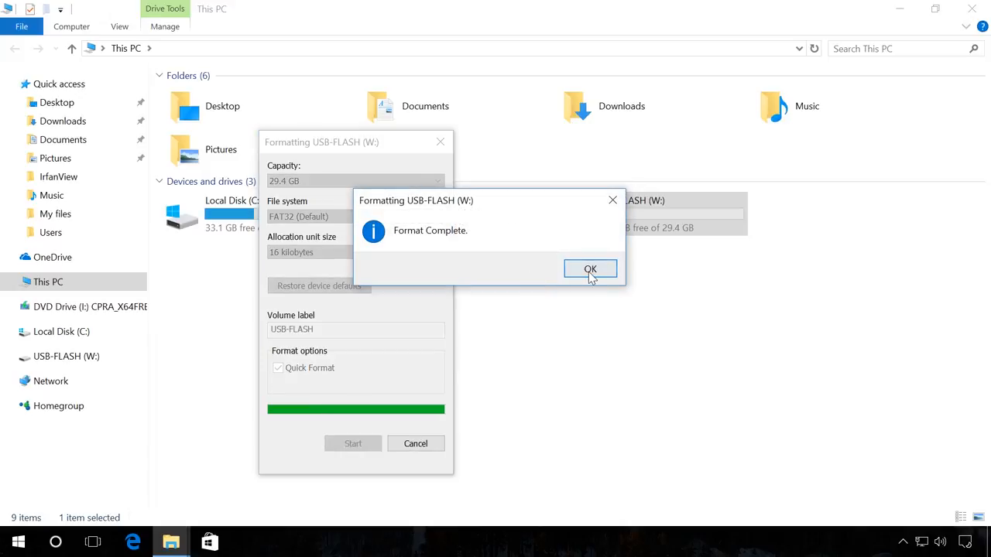
click(590, 269)
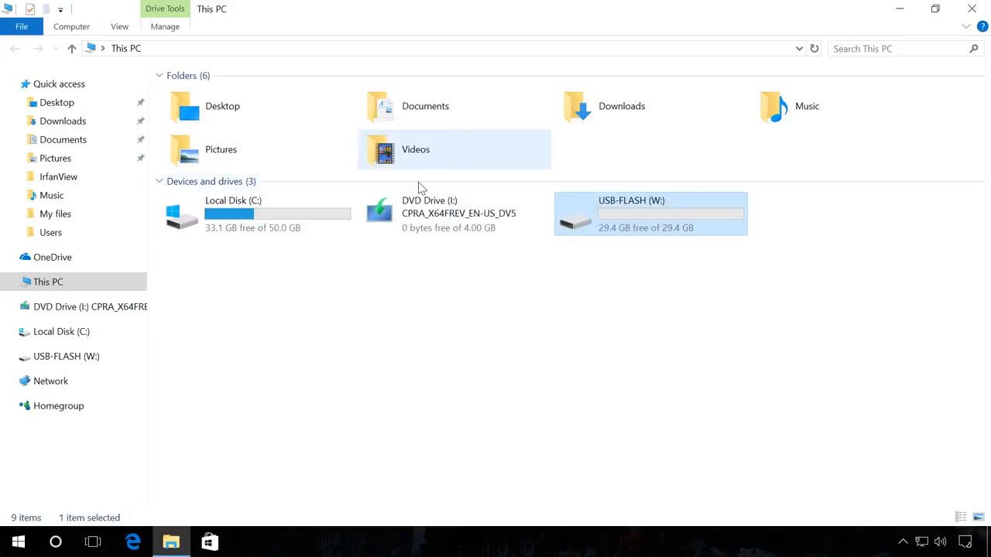
Copy all files from the DVD drive and paste them onto the USB-FLASH (W:) drive
right_click(431, 213)
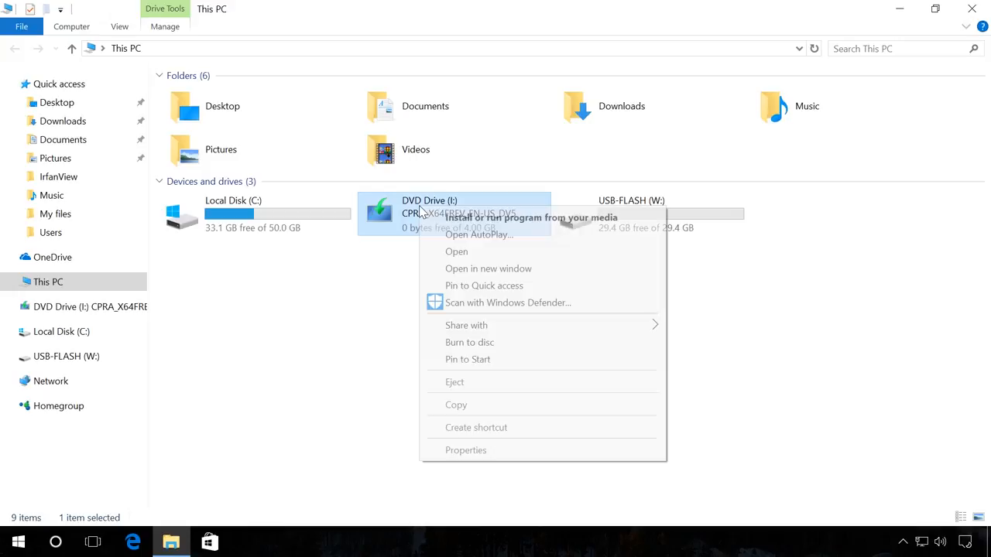
click(455, 251)
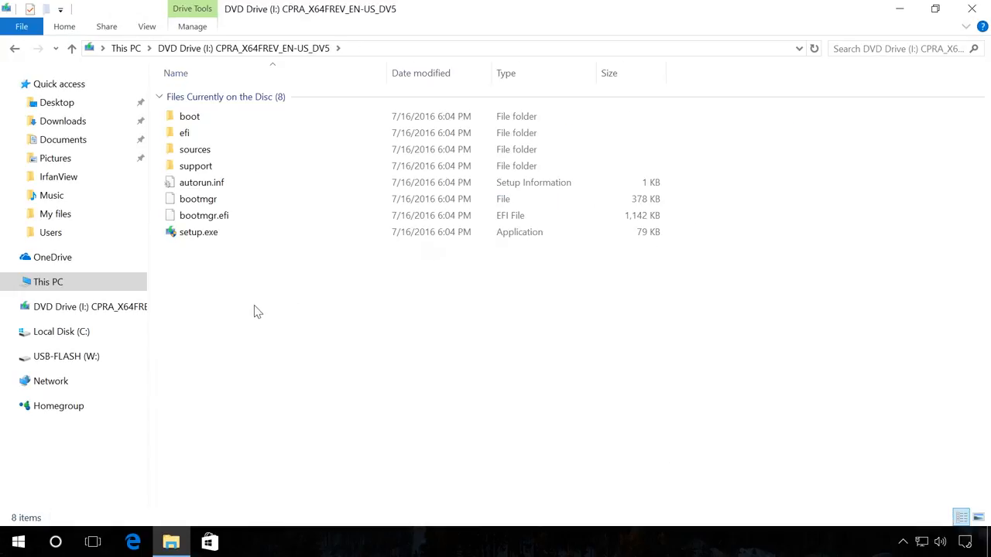
right_click(257, 163)
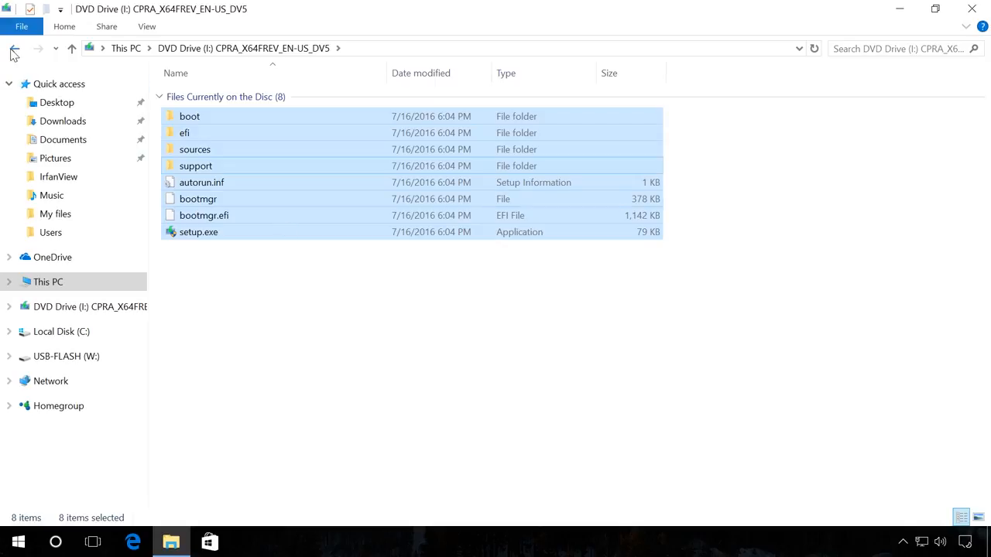
click(67, 357)
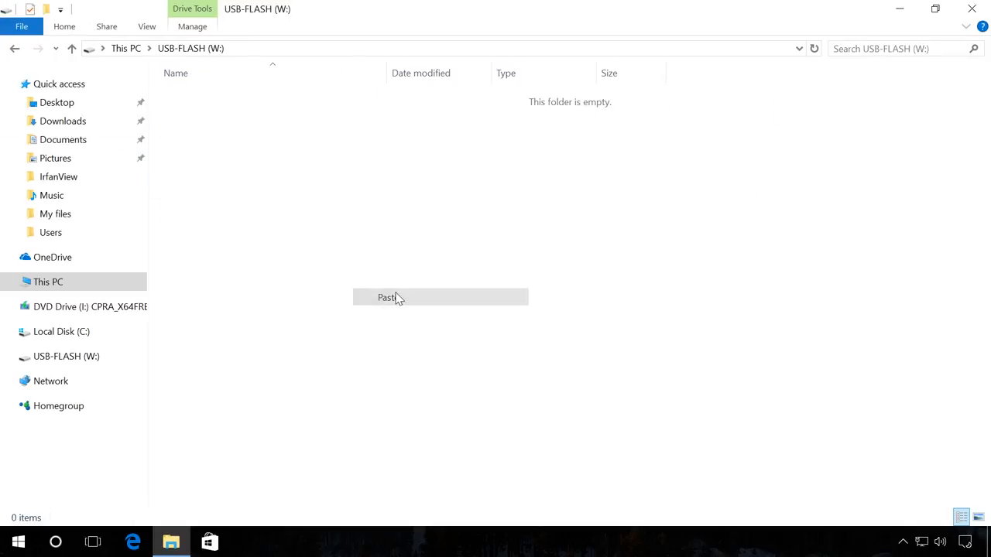
click(387, 297)
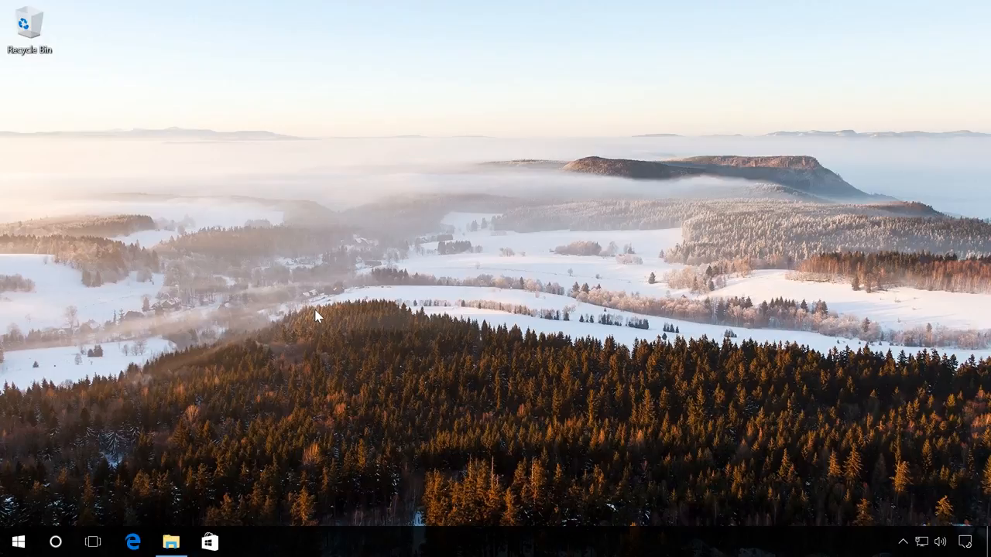
Reopen File Explorer and browse to C:\Windows7-USB-DVD-Download-Tool
click(170, 542)
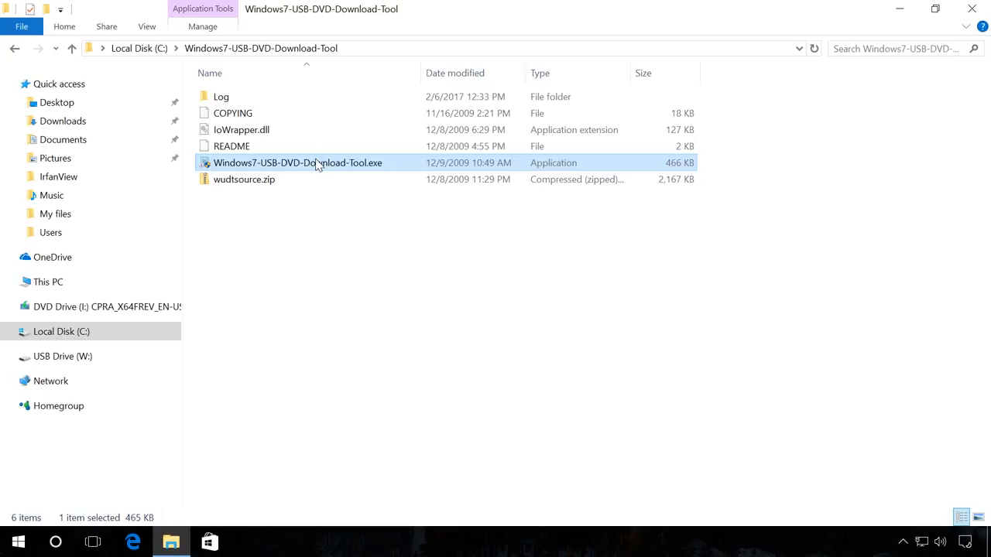
Launch Windows7-USB-DVD-Download-Tool.exe and set the Windows 10 Pro ISO as the source file
double_click(297, 163)
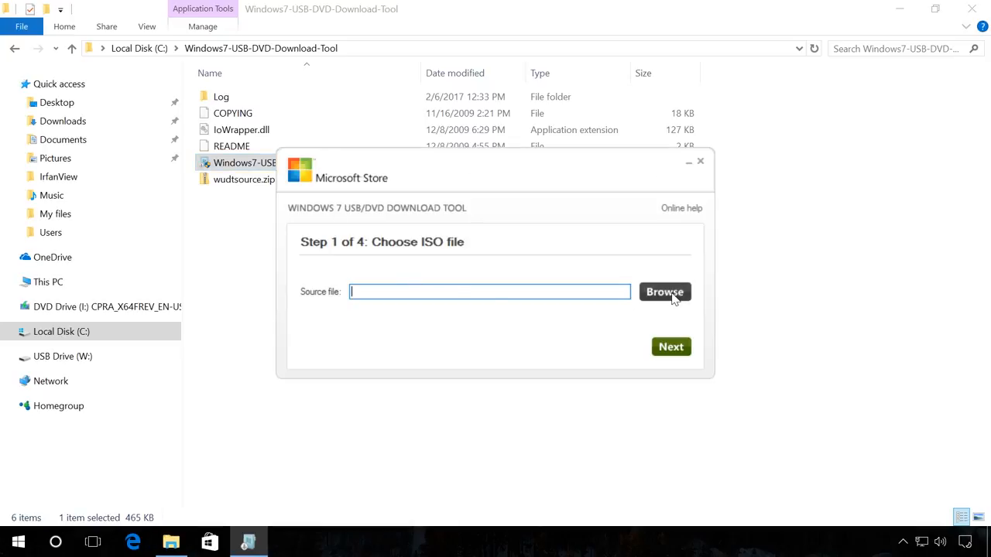
click(664, 291)
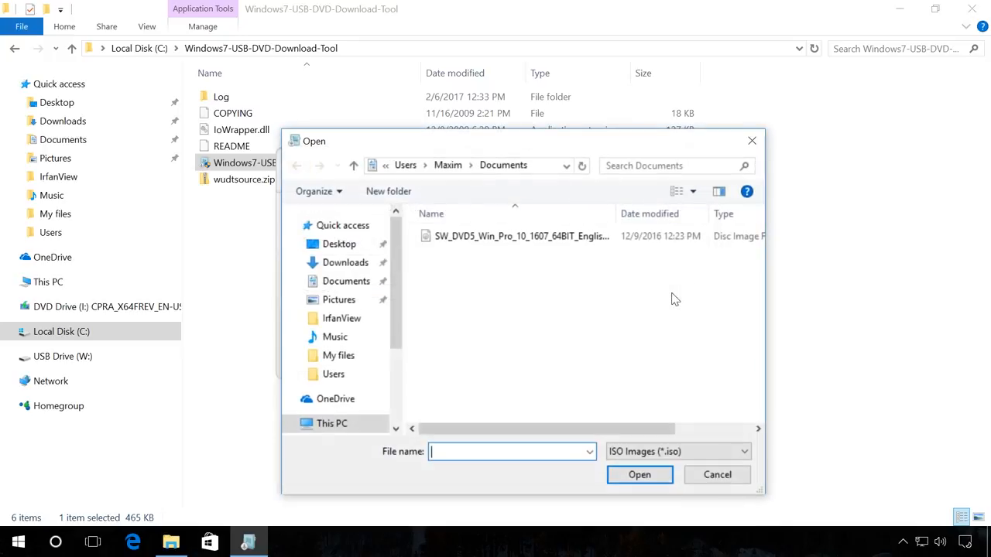
mouse_move(553, 244)
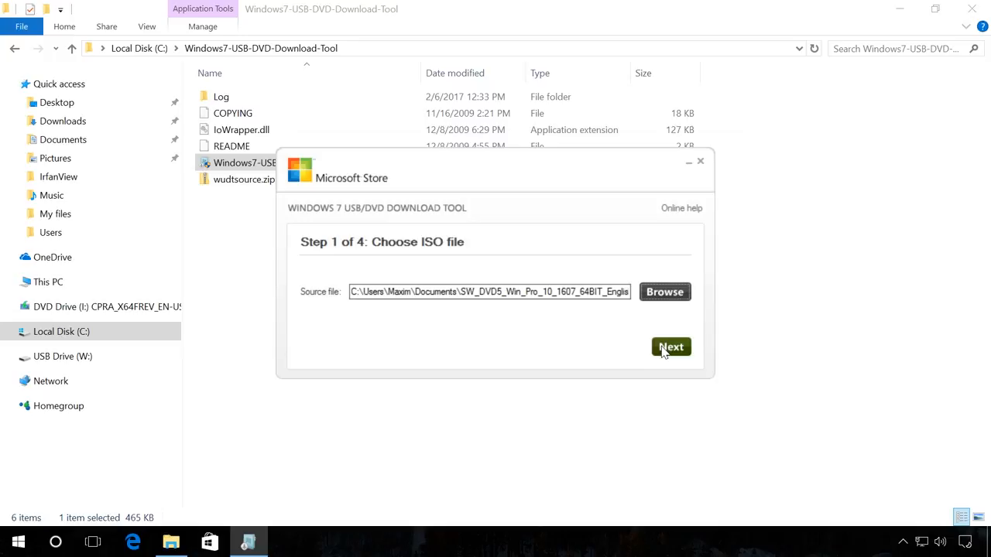
click(670, 347)
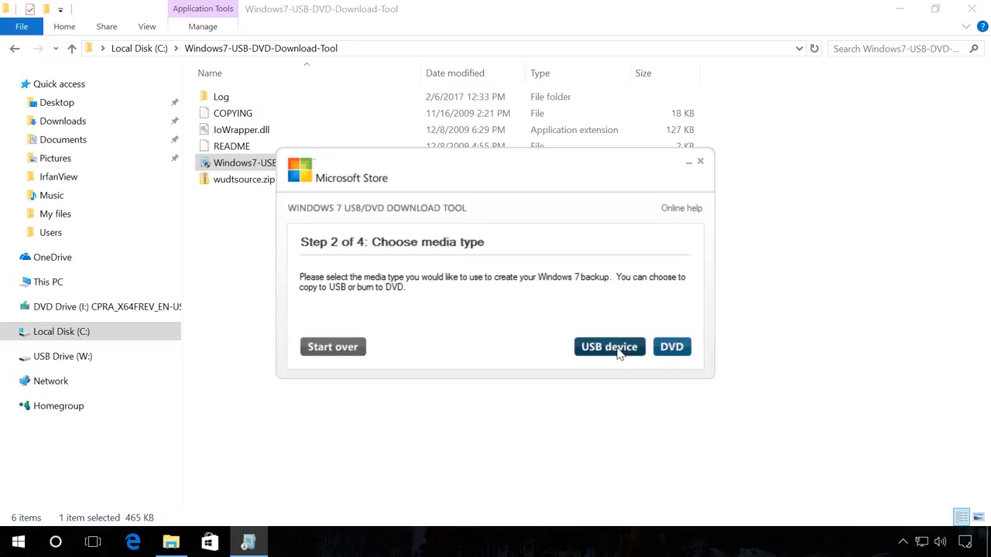
mouse_move(587, 359)
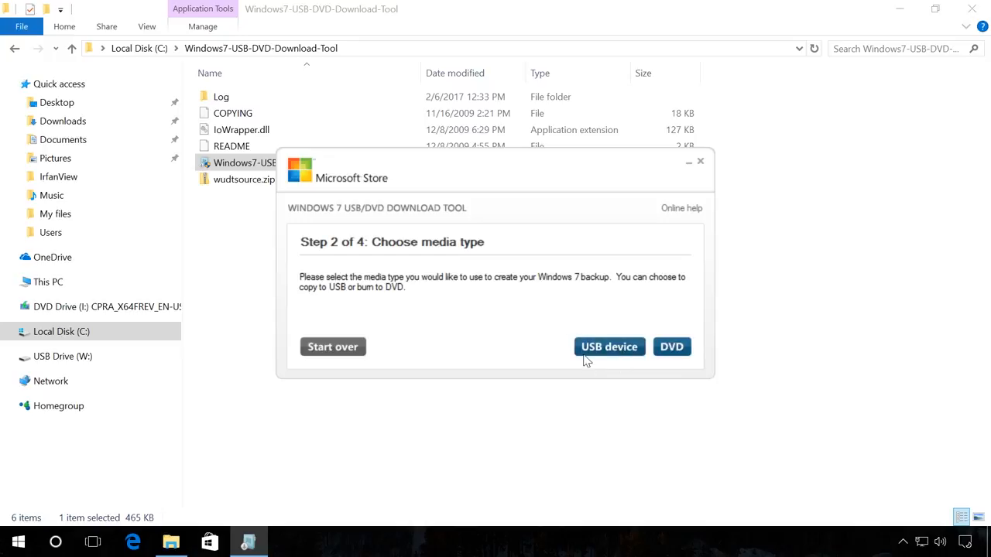
Target USB drive W:, begin copying and confirm erasing the USB device
click(609, 347)
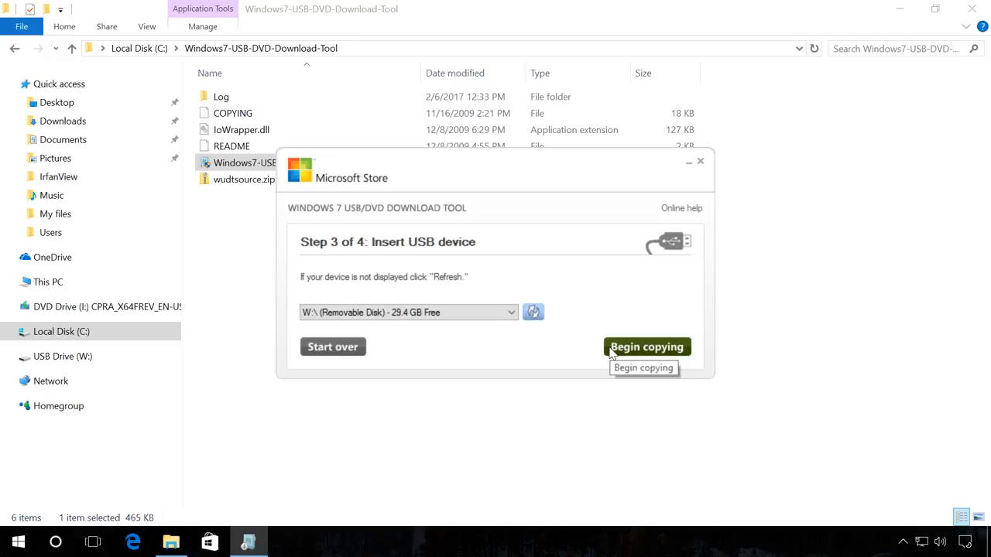
mouse_move(399, 334)
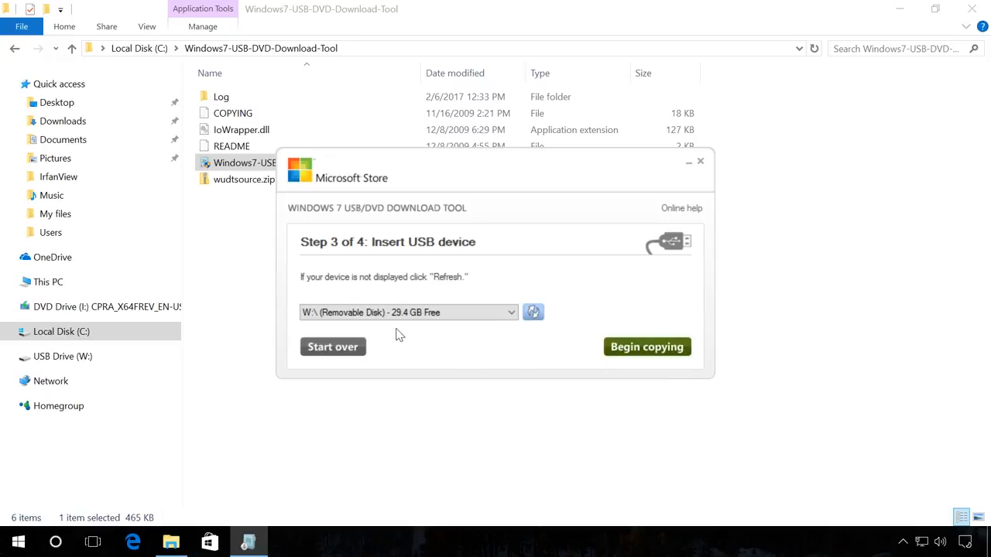
mouse_move(300, 324)
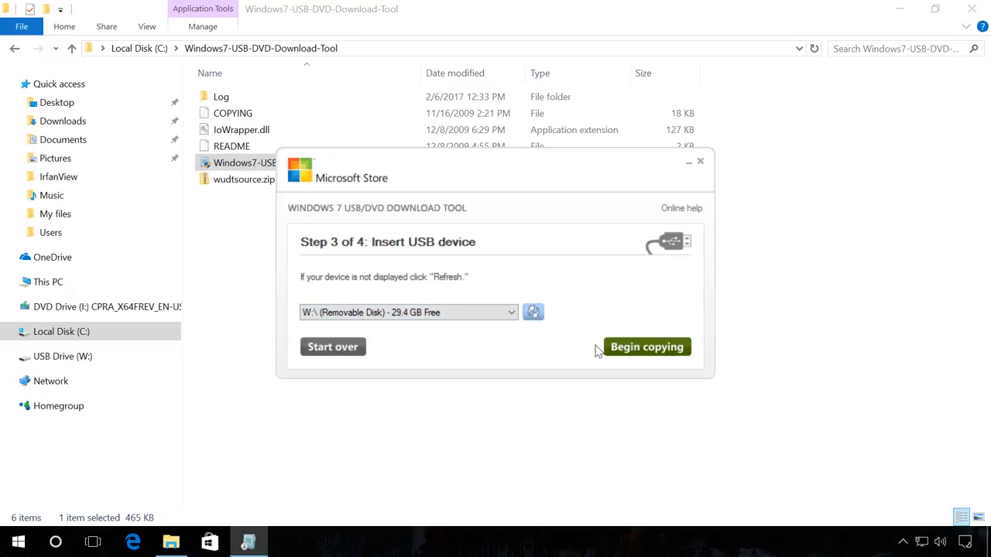
mouse_move(623, 353)
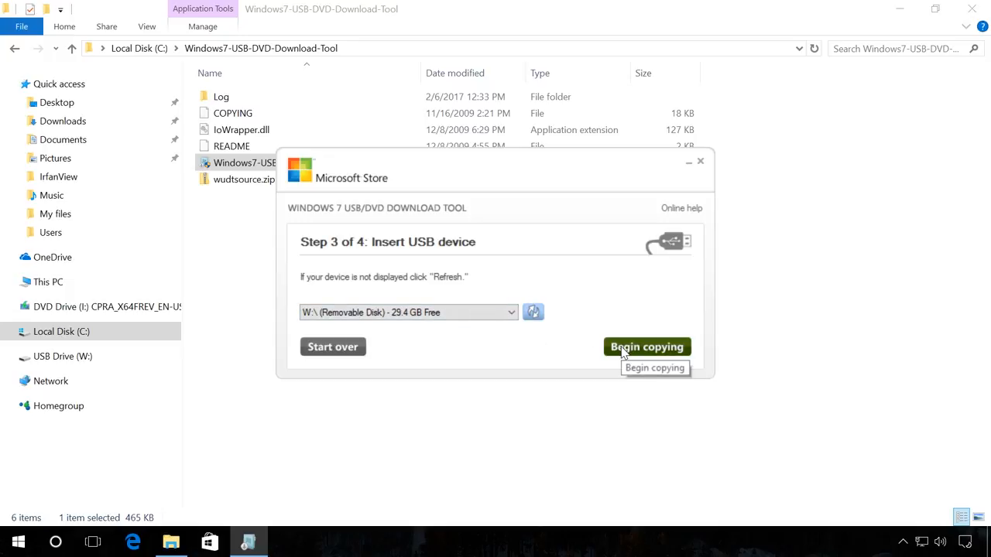
click(647, 347)
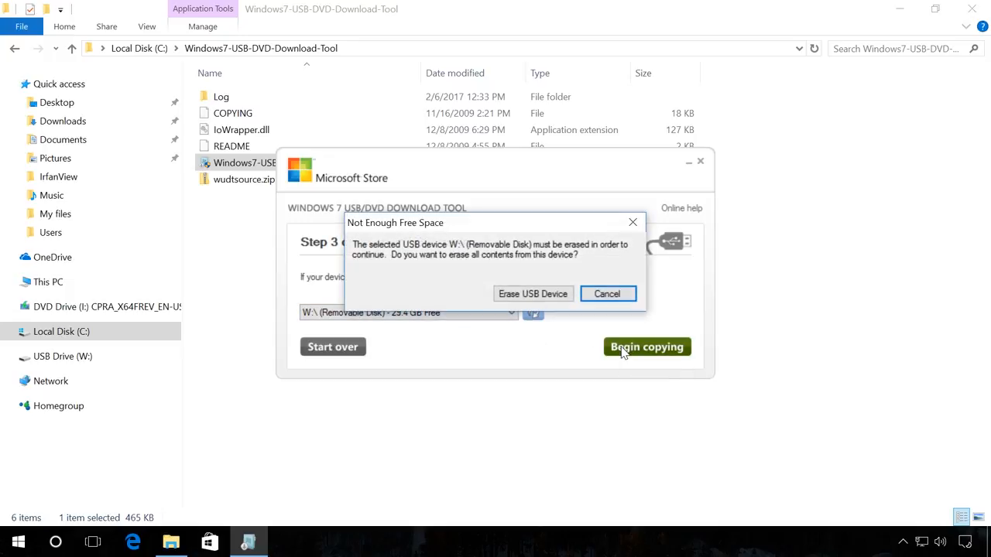
mouse_move(532, 294)
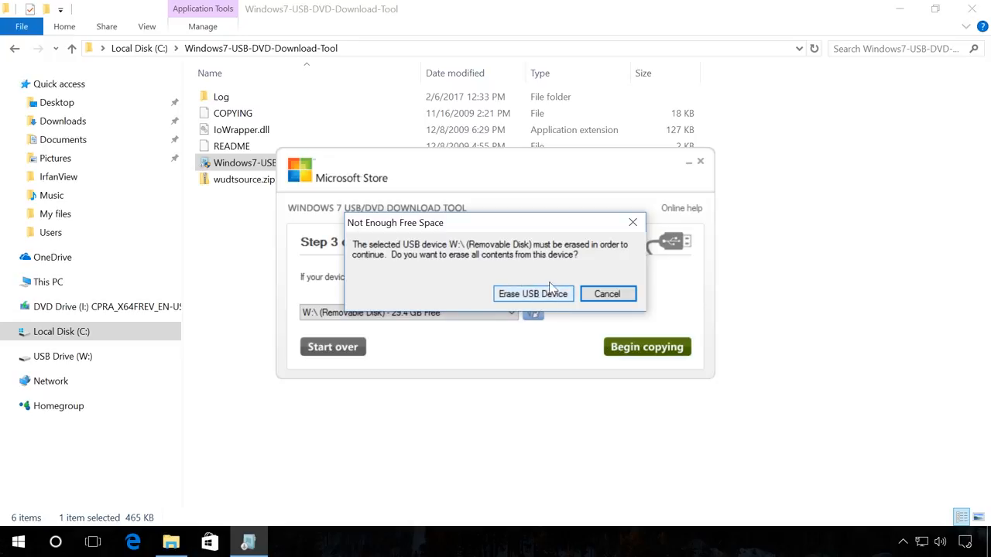
mouse_move(532, 291)
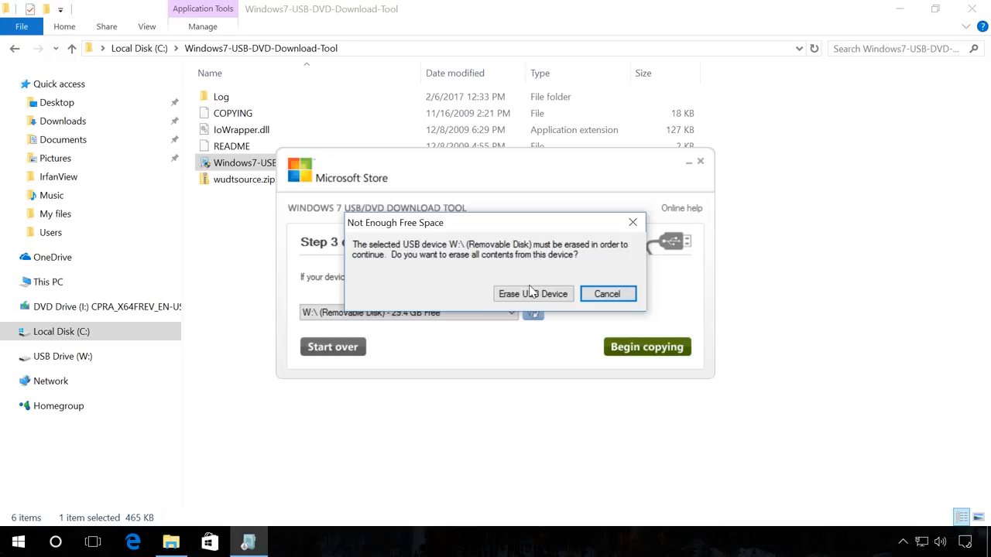
click(533, 294)
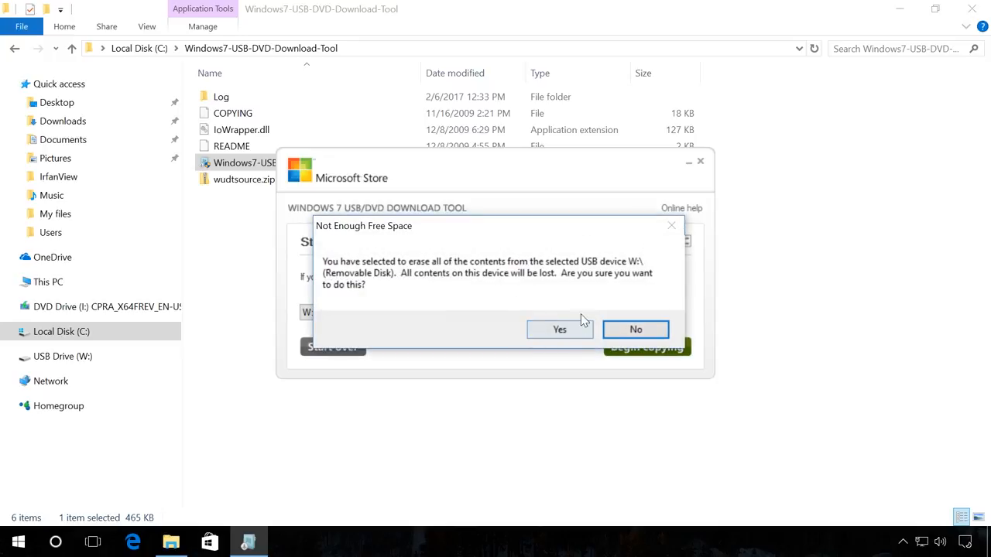
click(559, 328)
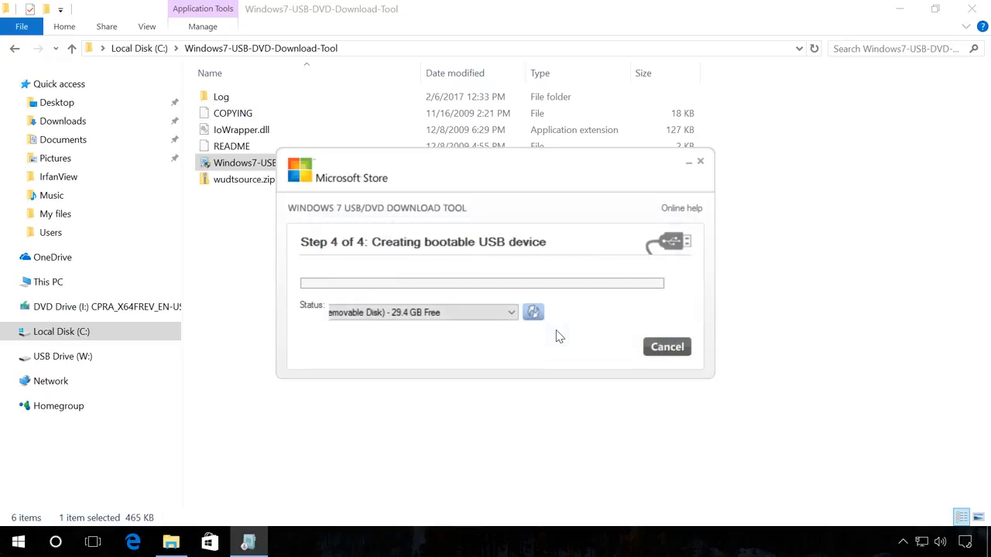
click(533, 313)
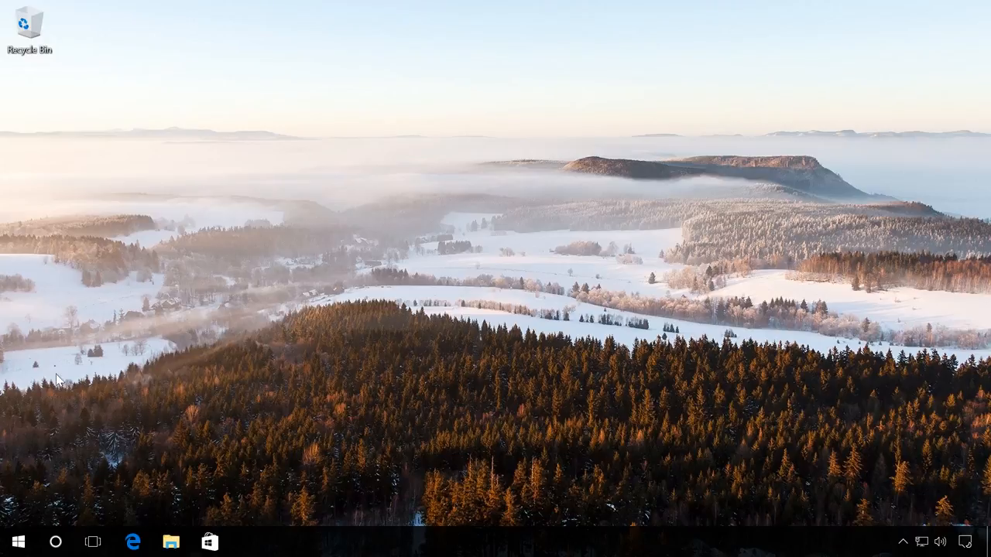
Open Command Prompt (Admin) from the Start button's quick menu
right_click(19, 542)
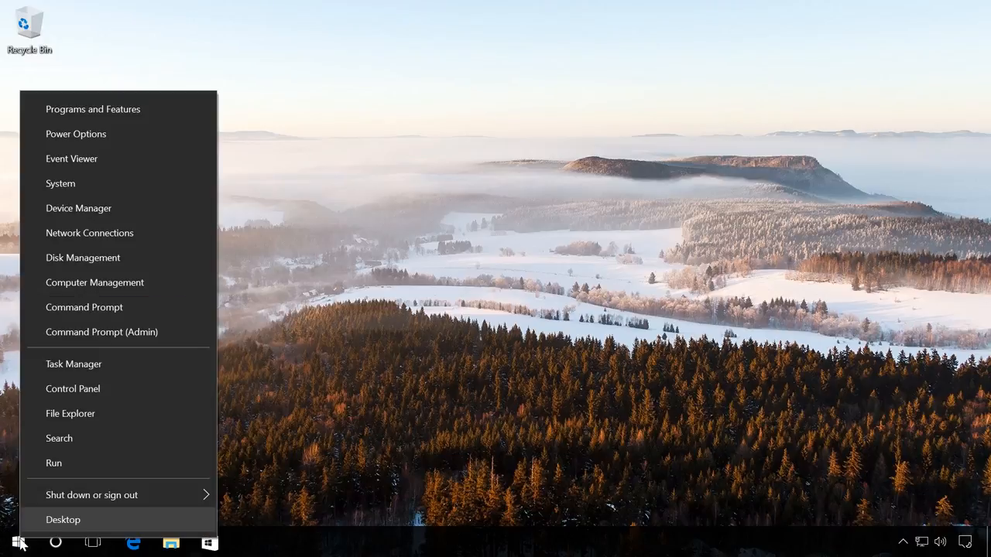
click(102, 331)
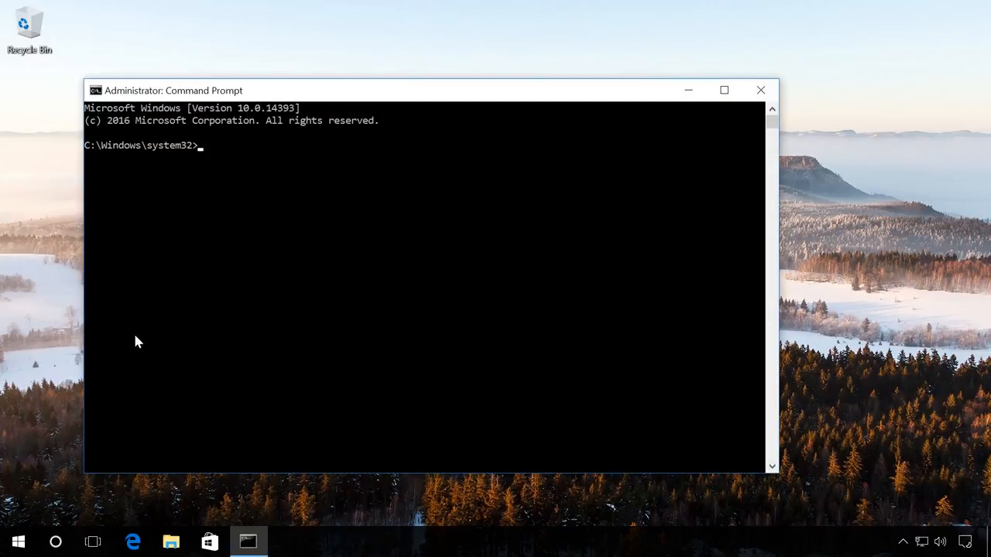
Run diskpart and list the computer's disks
text(disk)
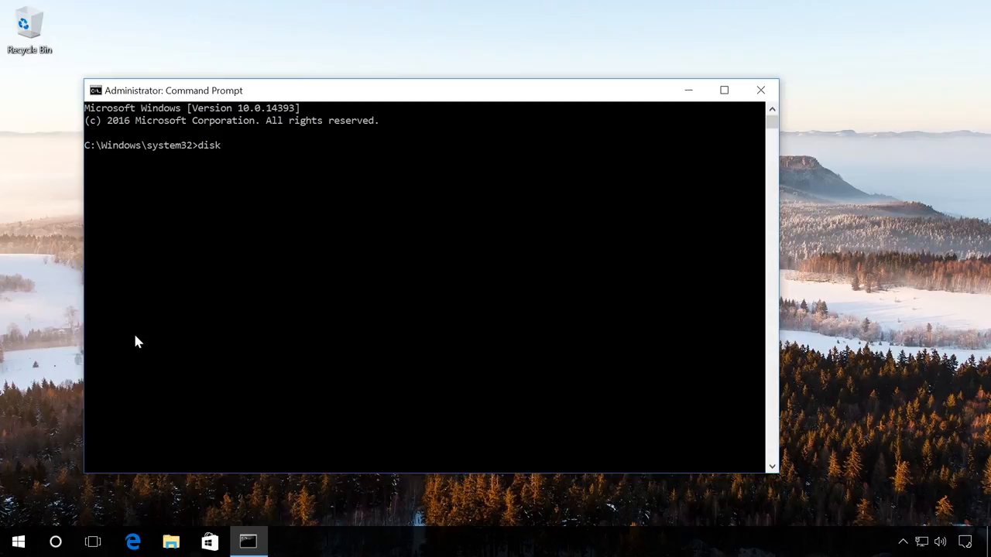
text(par)
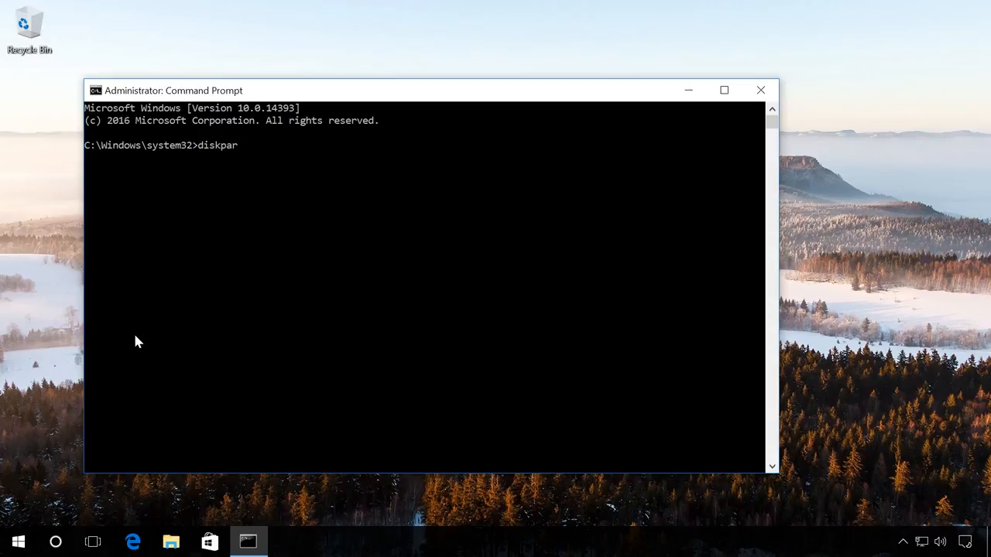
text(t)
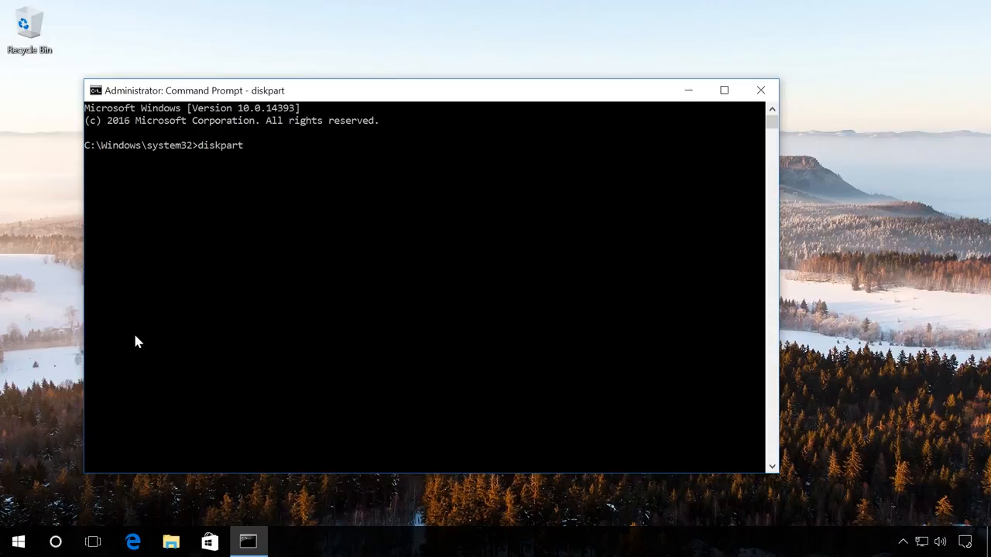
key(Return)
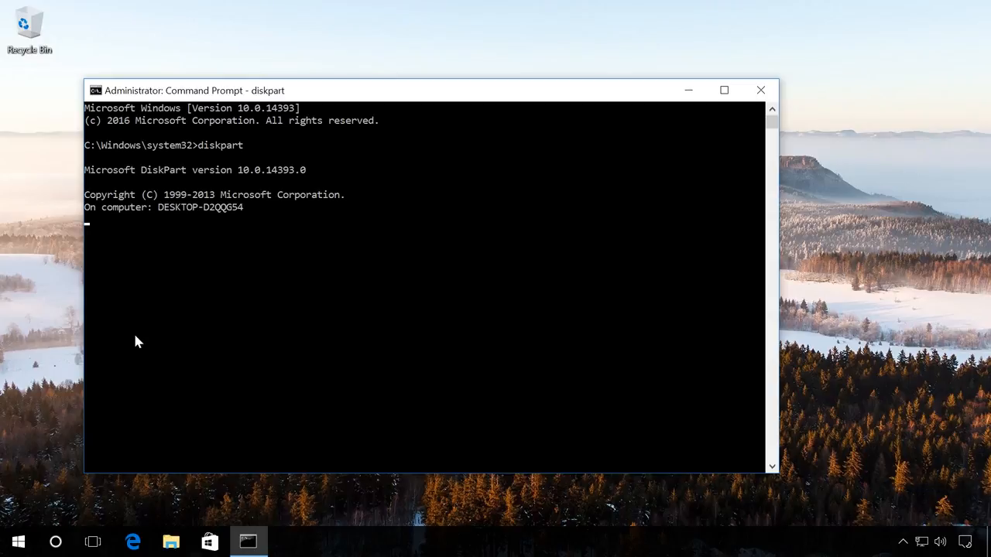
text(list)
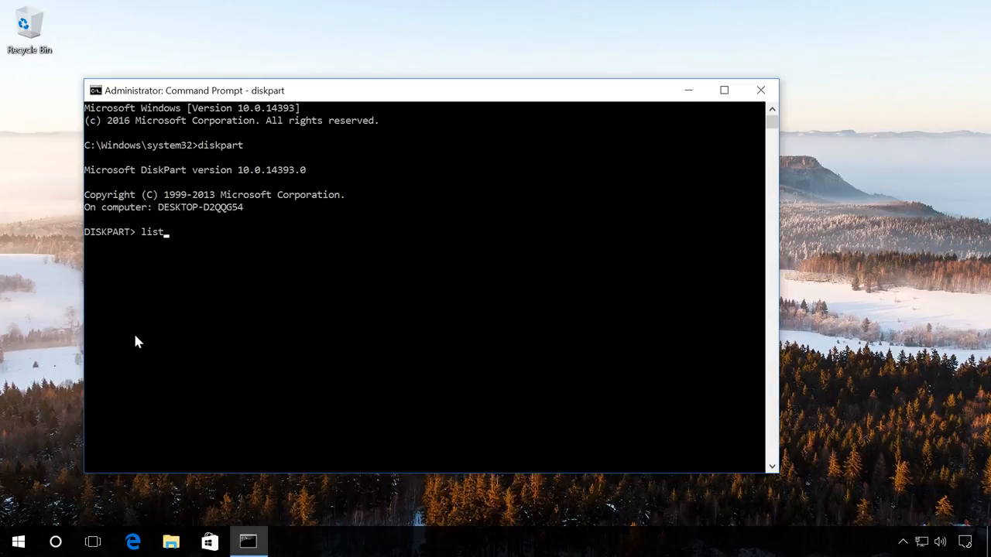
text(dis)
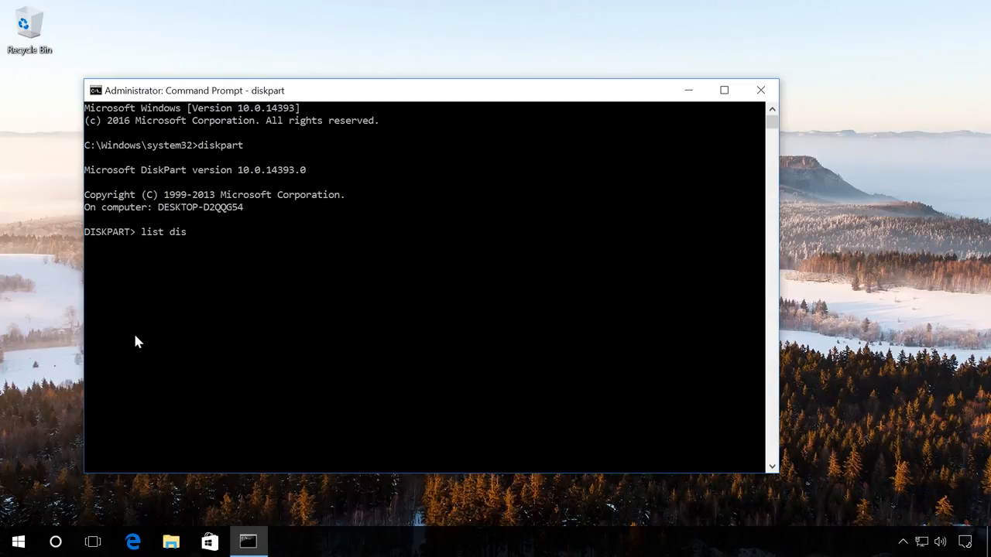
key(Return)
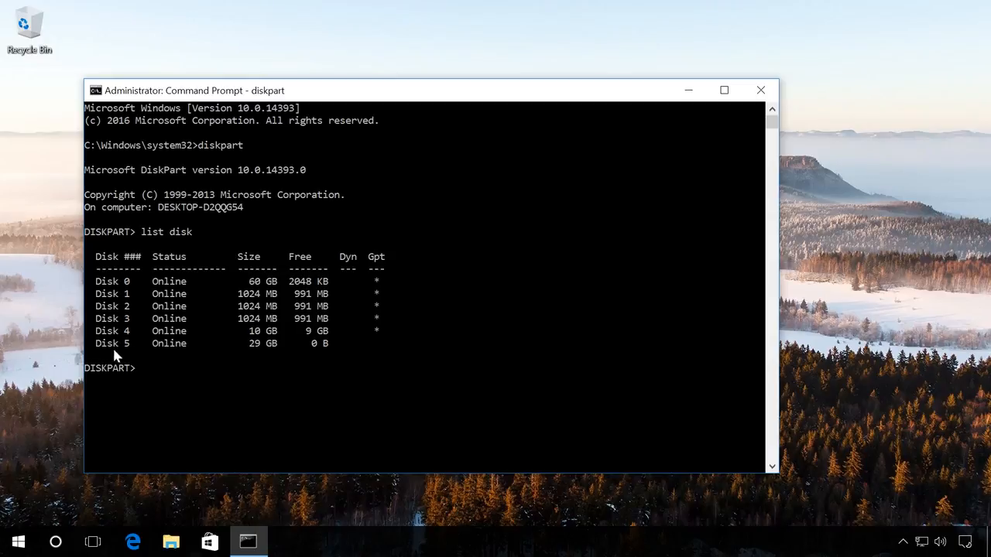
mouse_move(96, 347)
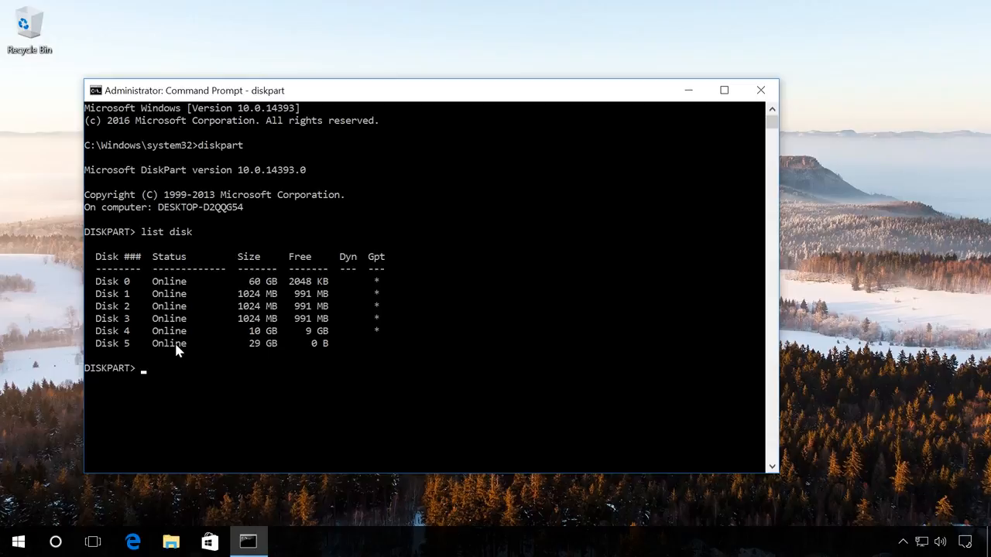
Select the 29 GB Disk 5 as the working disk
text(sele)
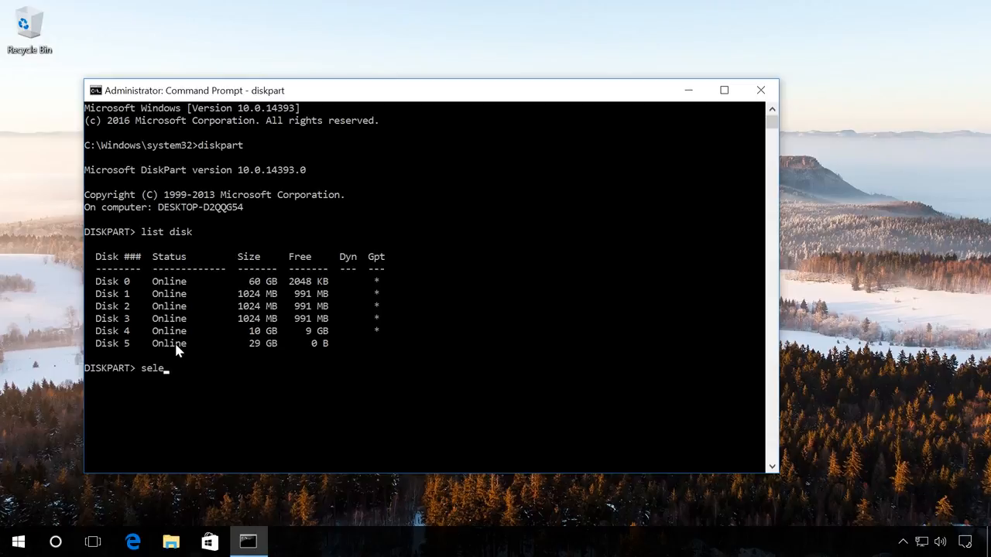
text(ct)
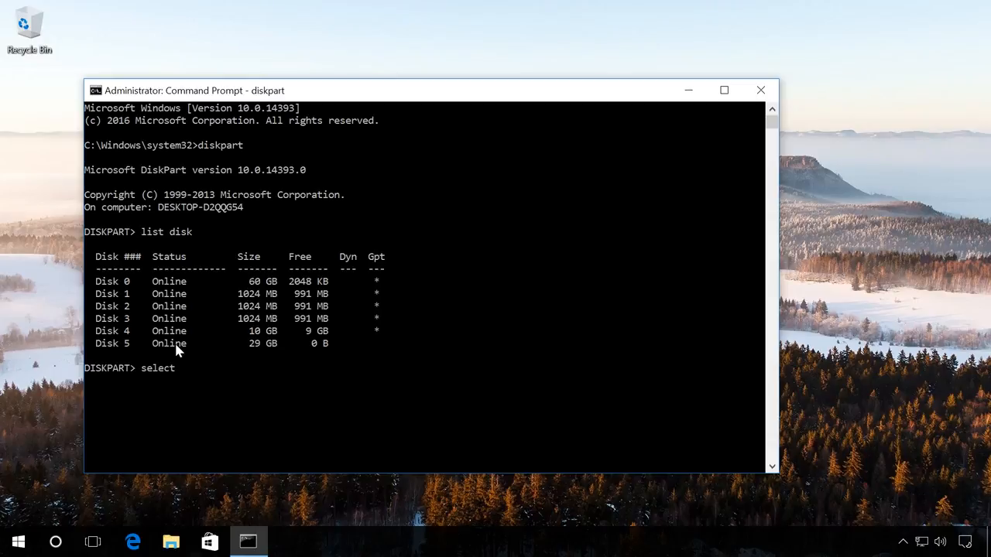
text(disk 5)
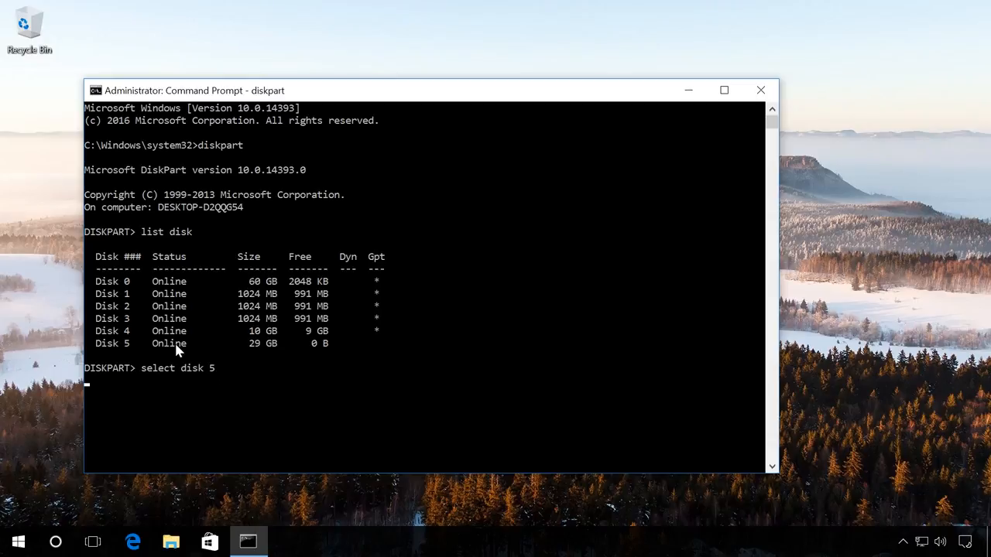
key(Return)
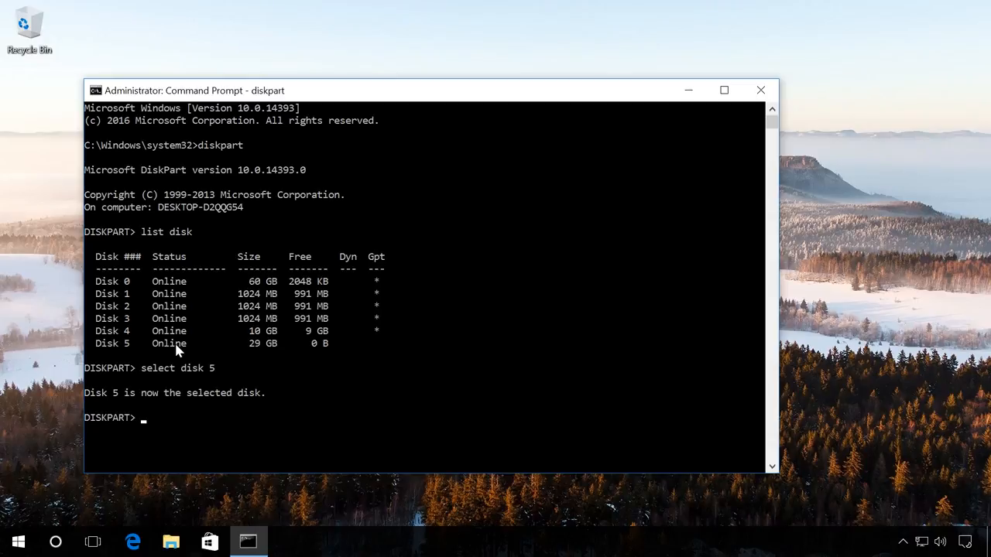
Run clean to wipe everything from Disk 5
text(cle)
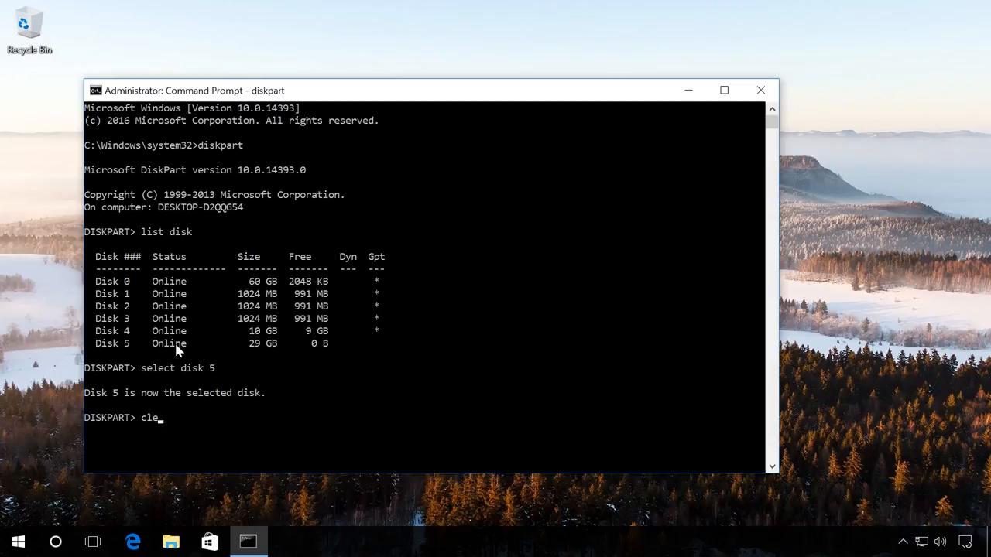
text(an)
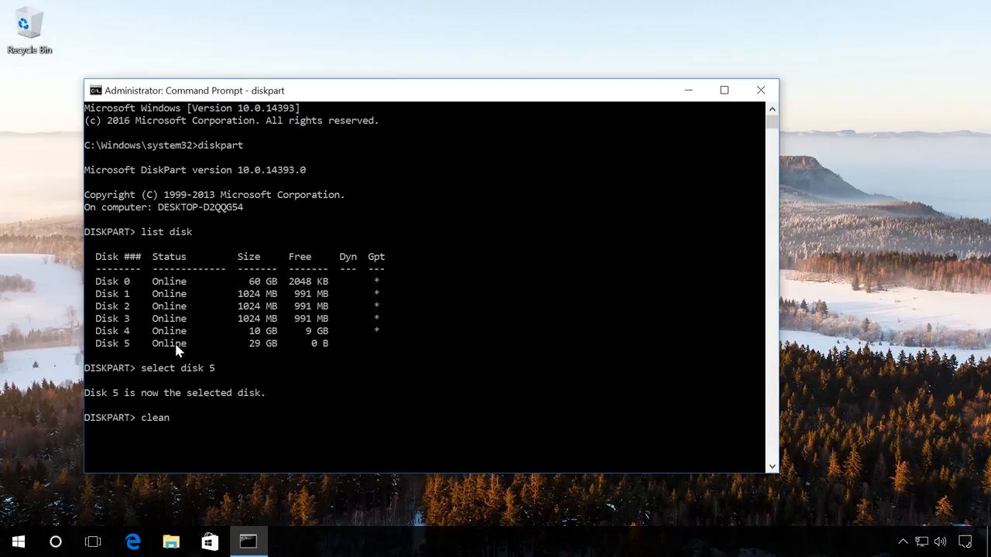
key(Return)
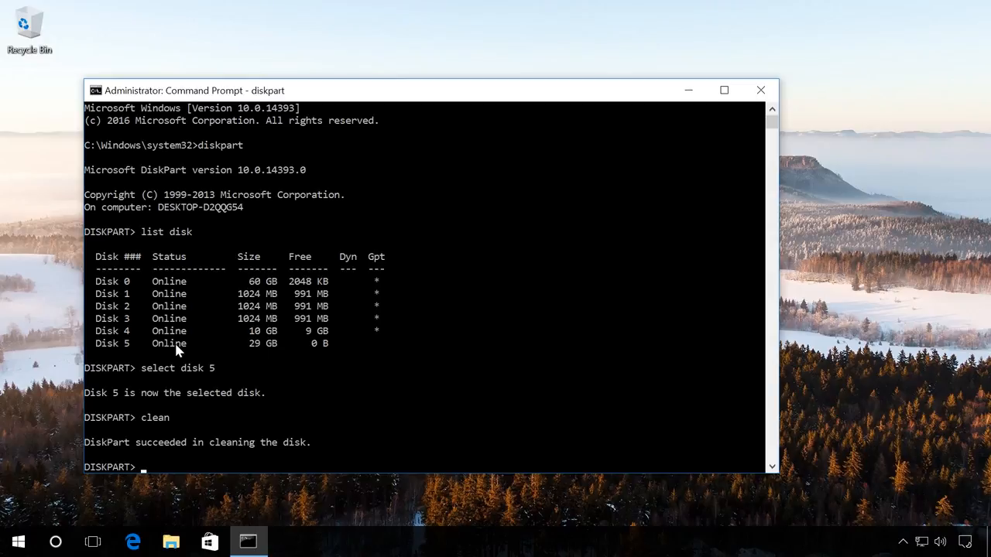
Create a primary partition on Disk 5 with 'create partition primary'
text(cre)
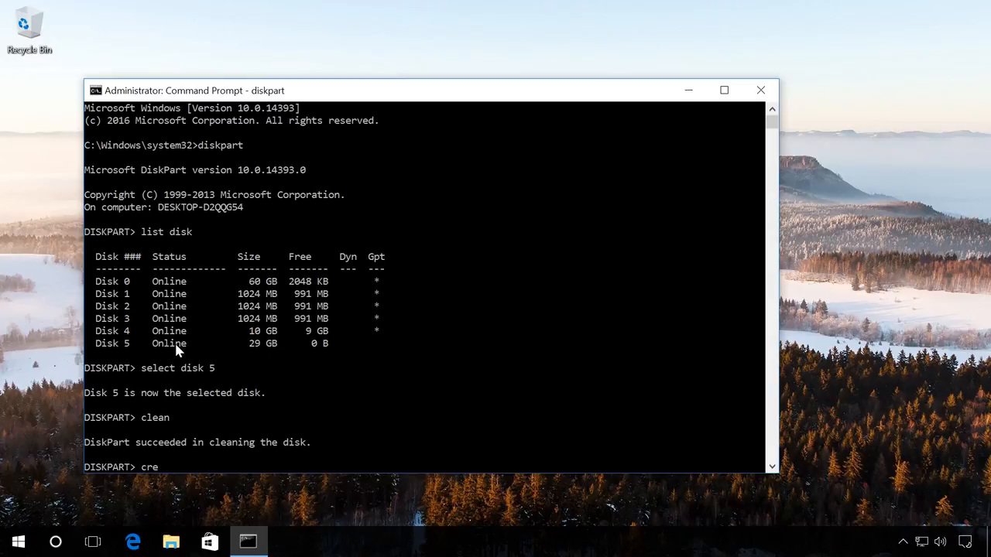
text(ate p)
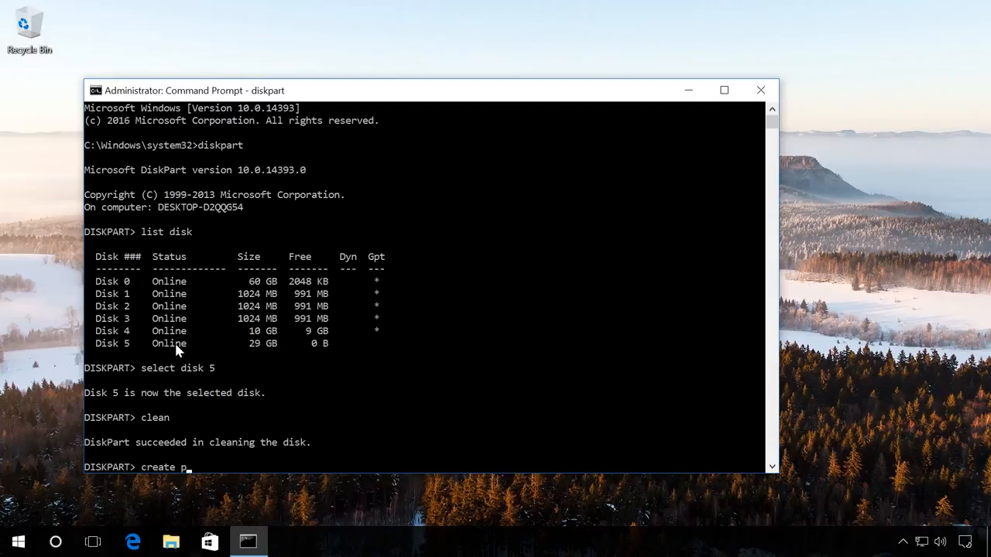
text(art)
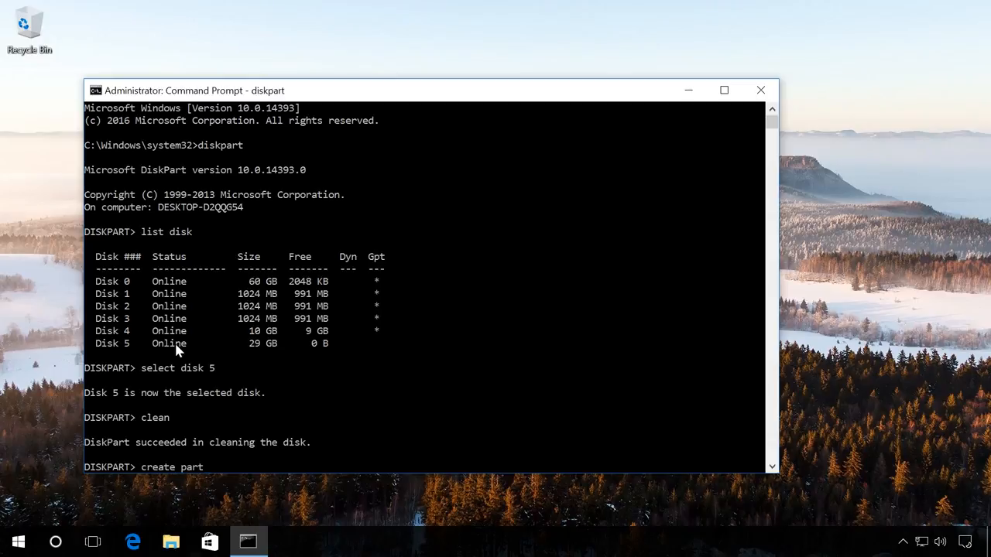
text(ition)
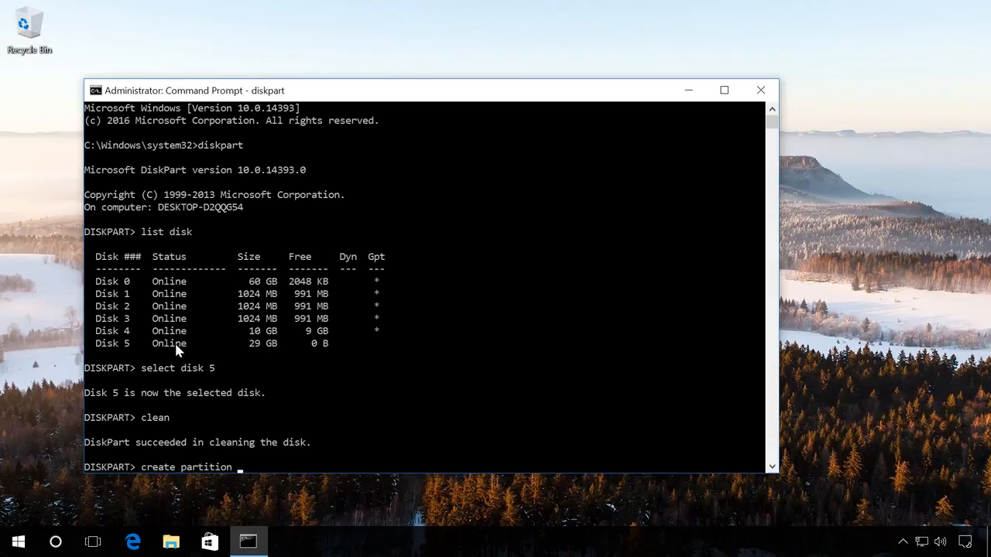
text(p)
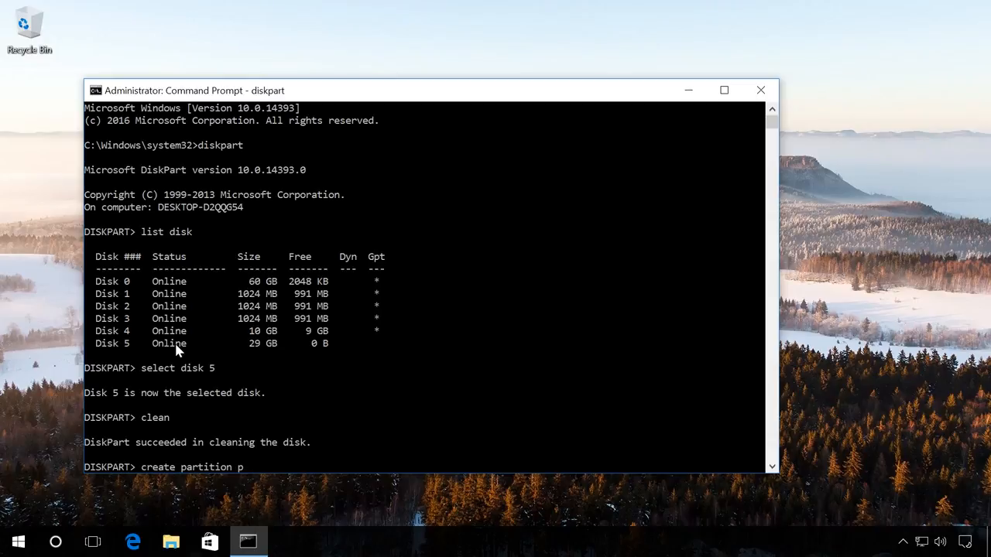
text(rim)
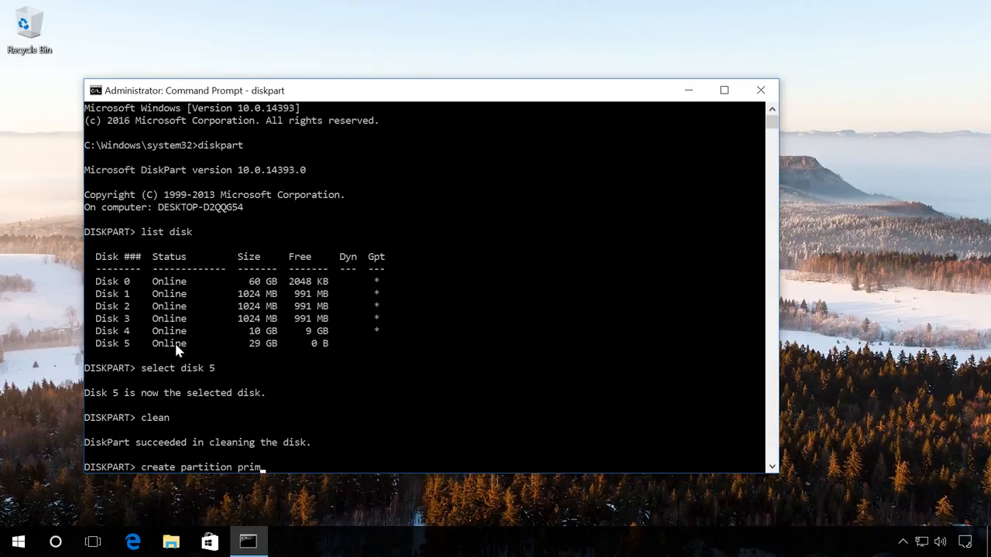
text(a)
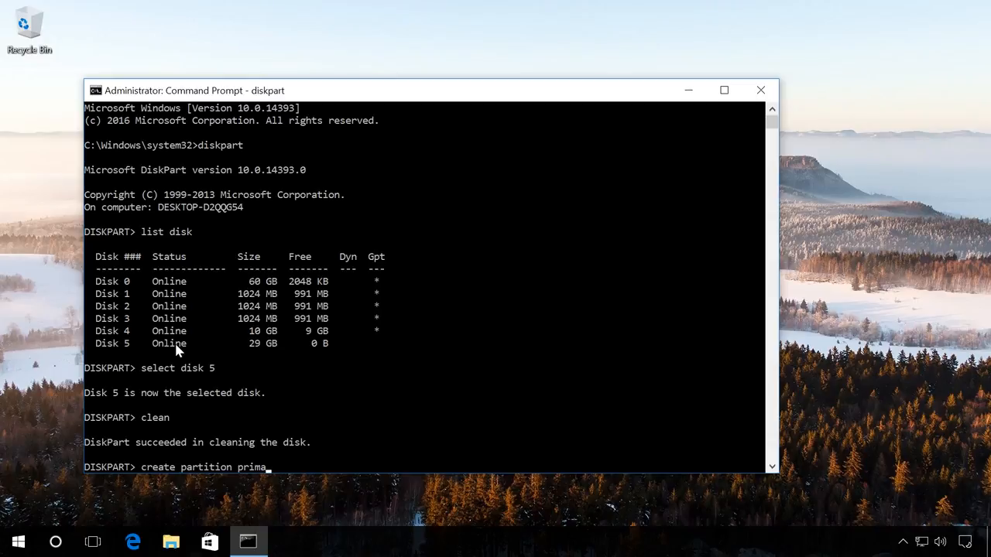
text(ry)
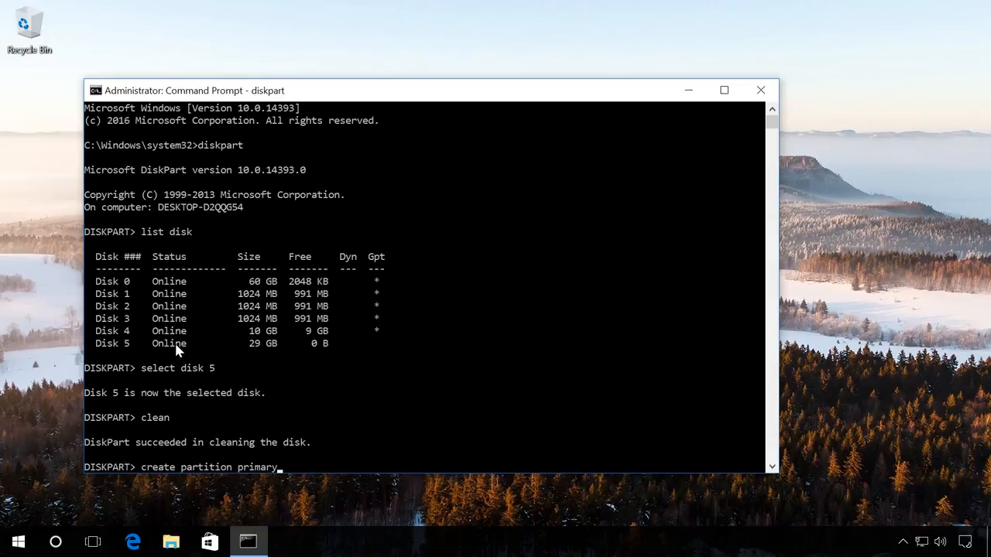
key(Return)
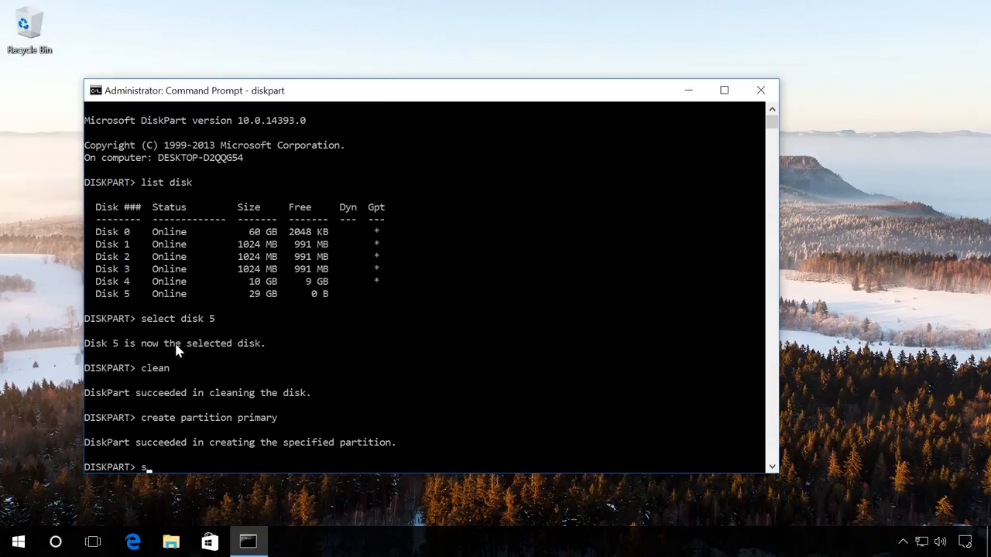
Enter 'select partition 1' to target the new partition
text(elec)
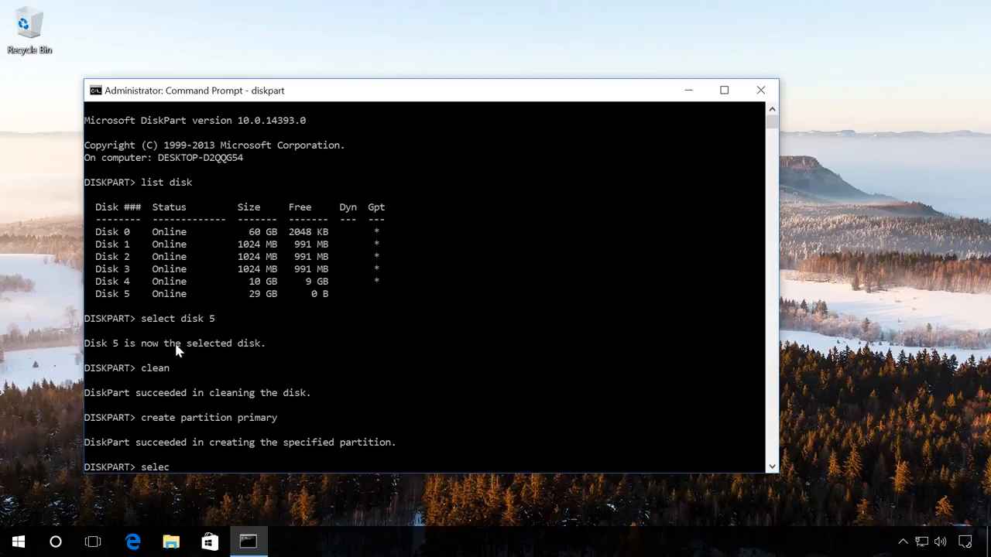
text(t par)
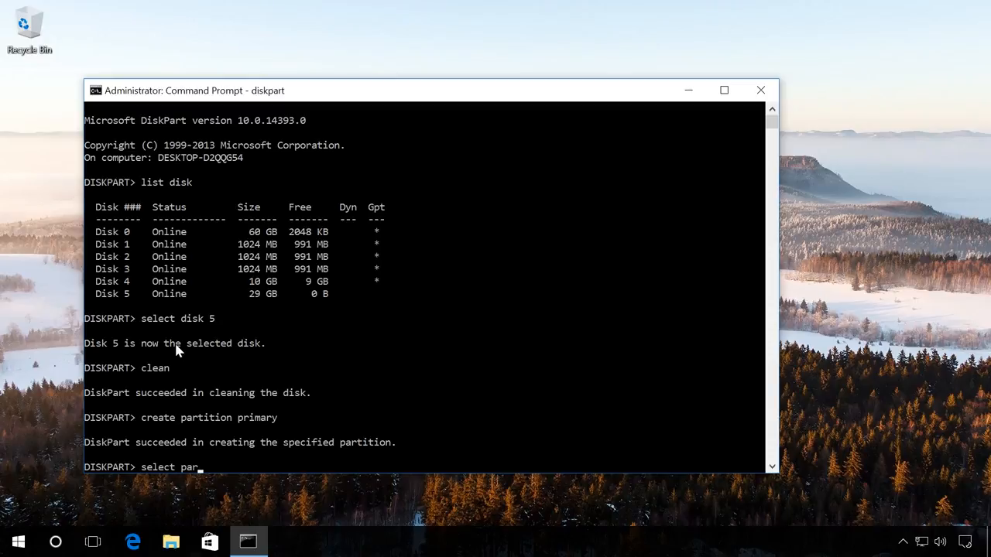
text(titio)
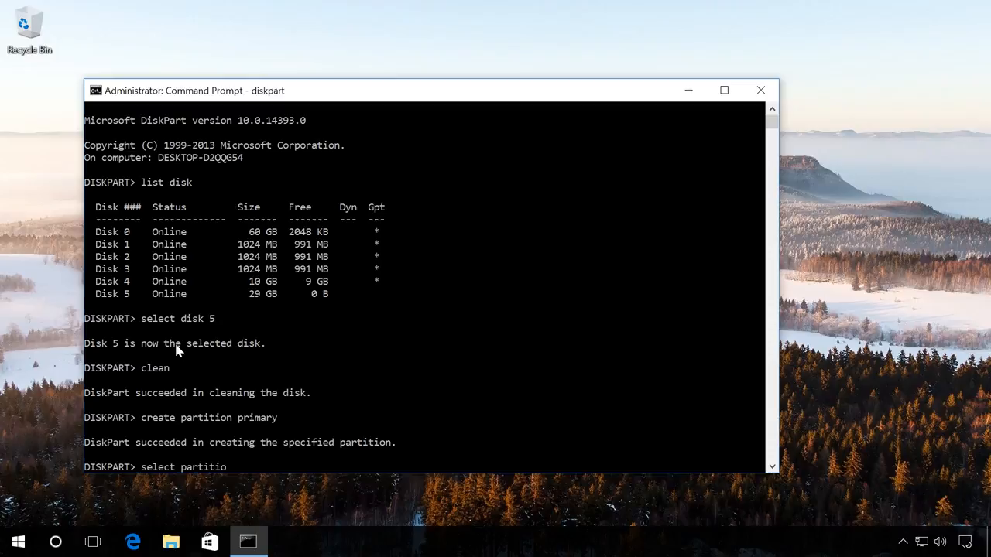
text(n)
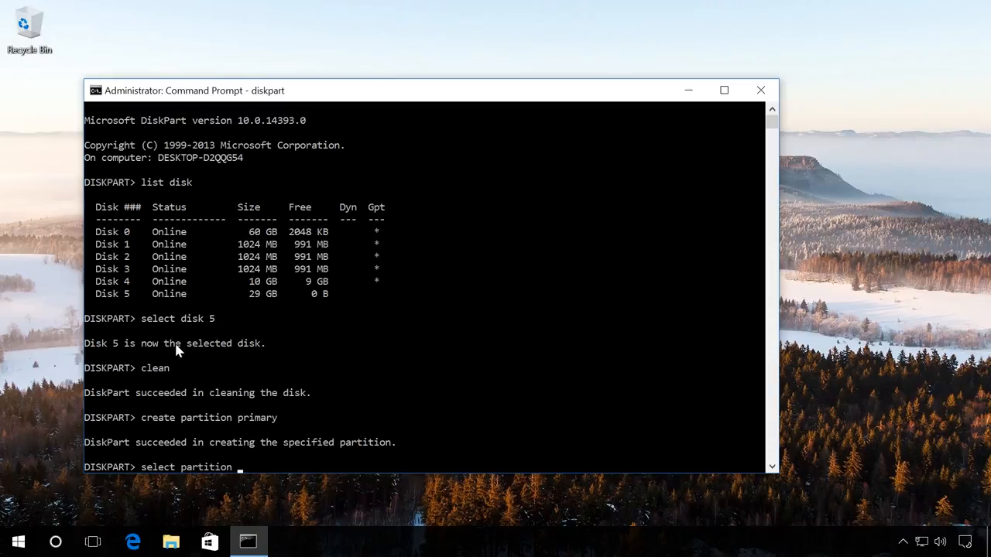
text(1)
text(a)
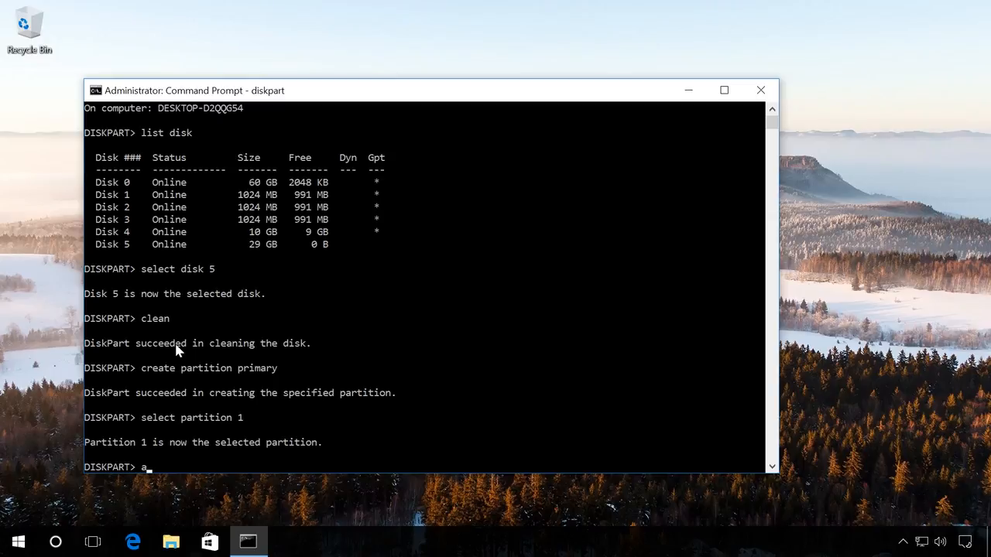
Mark partition 1 as active
text(ctive)
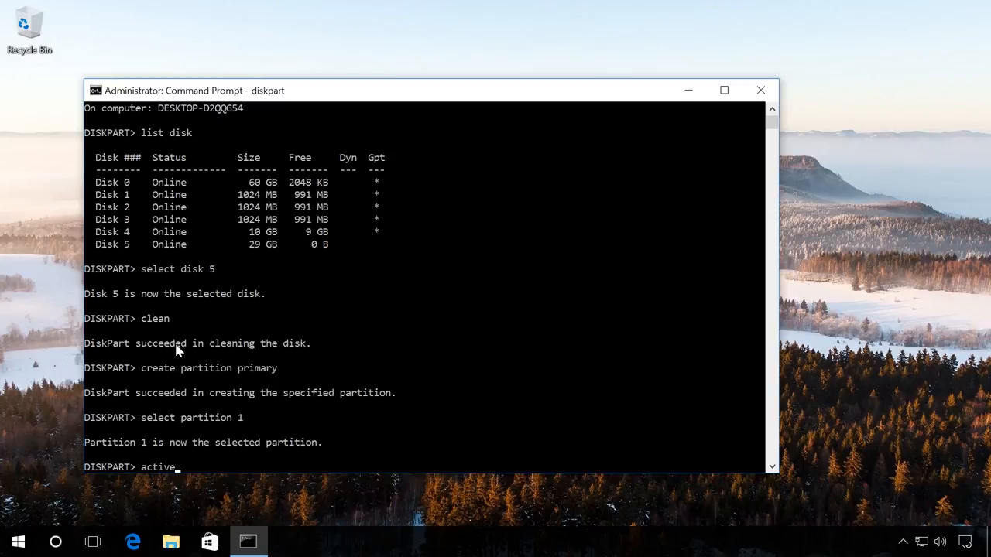
key(Return)
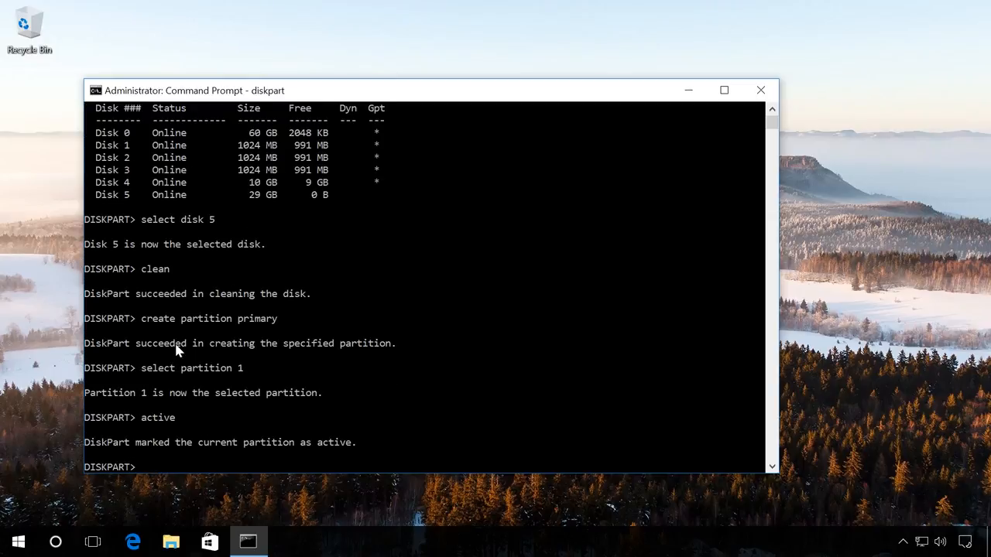
Quick-format the partition as NTFS with 'format fs=ntfs quick'
text(form)
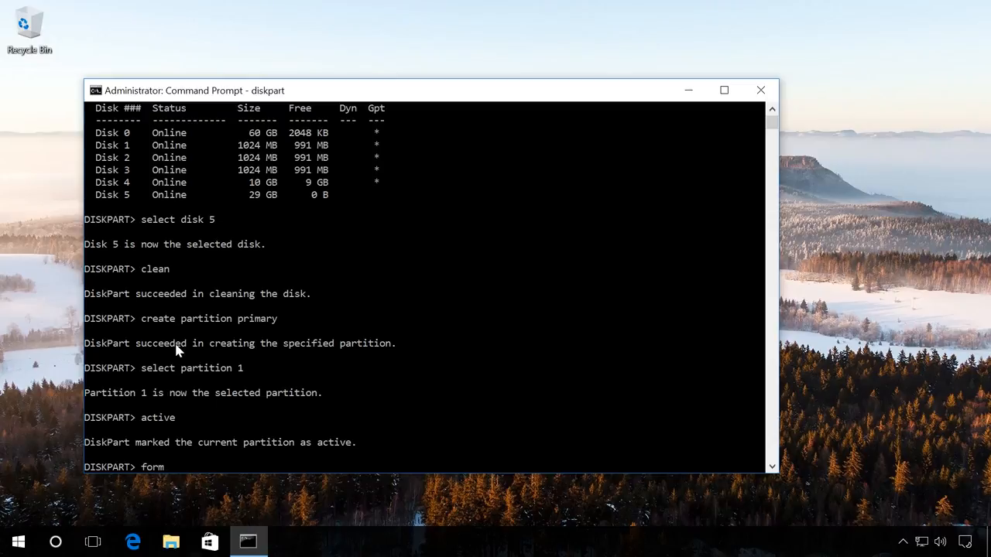
text(at)
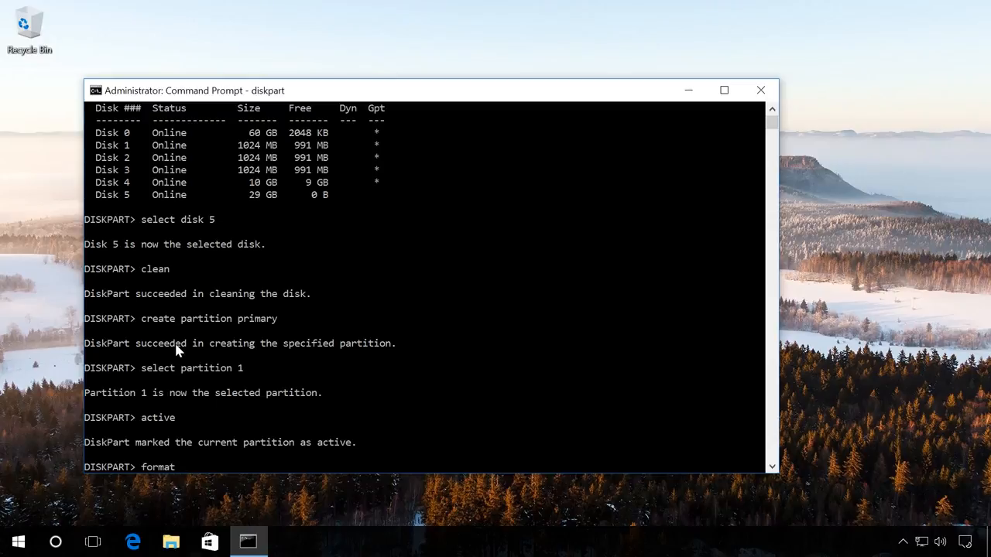
text(fs)
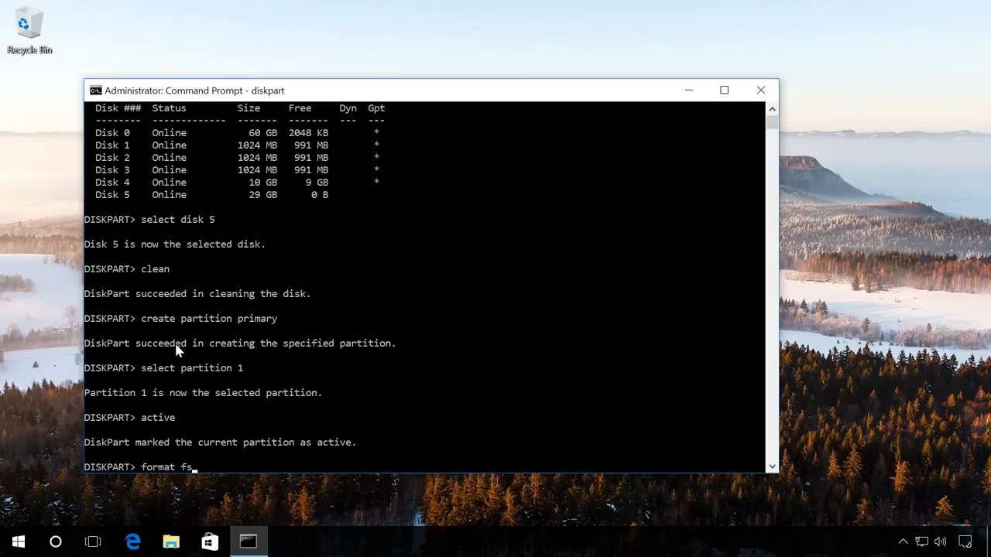
text(=)
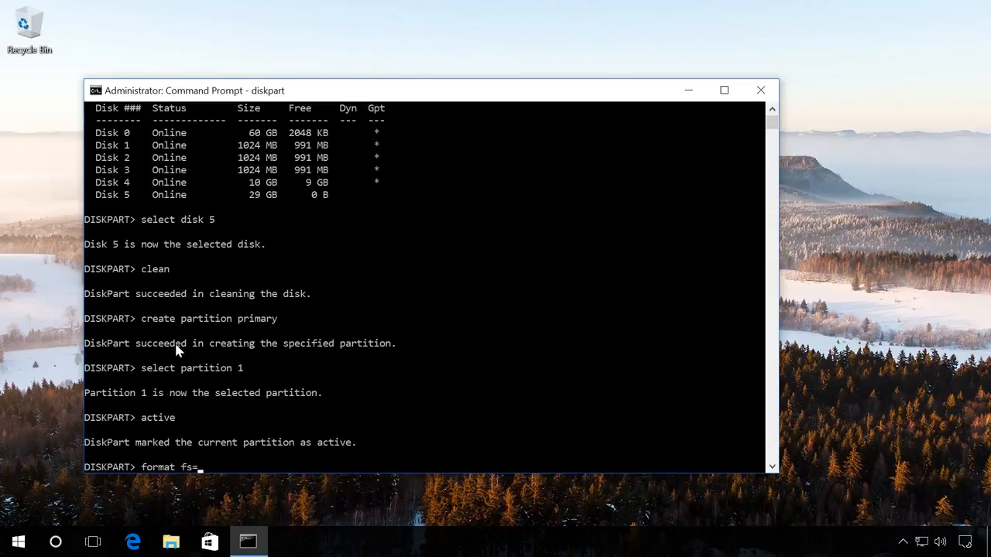
text(ntf)
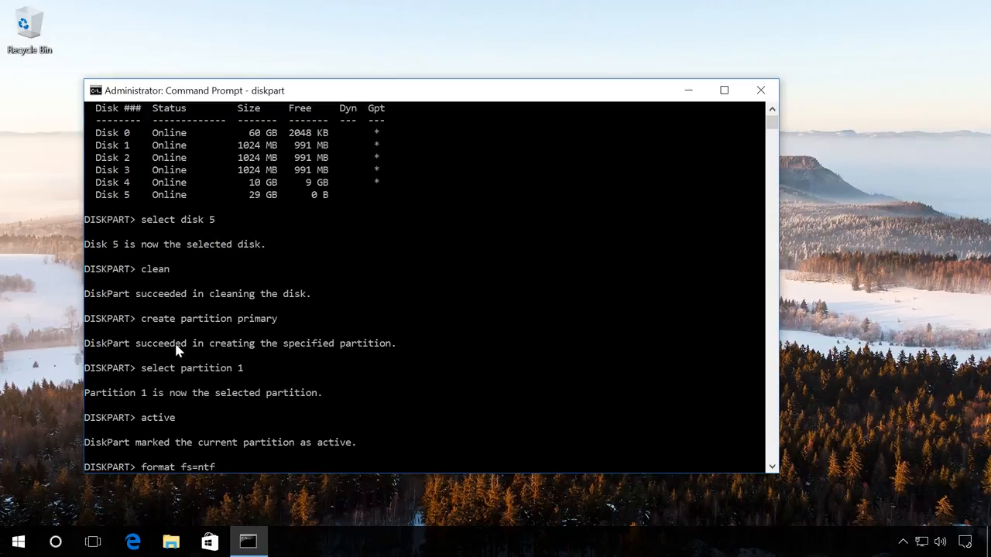
text(s)
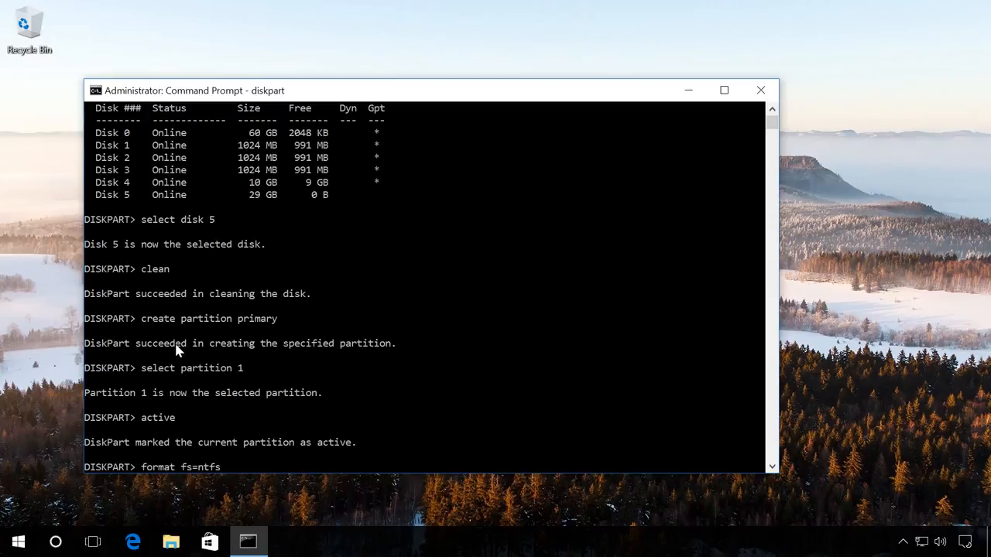
text(q)
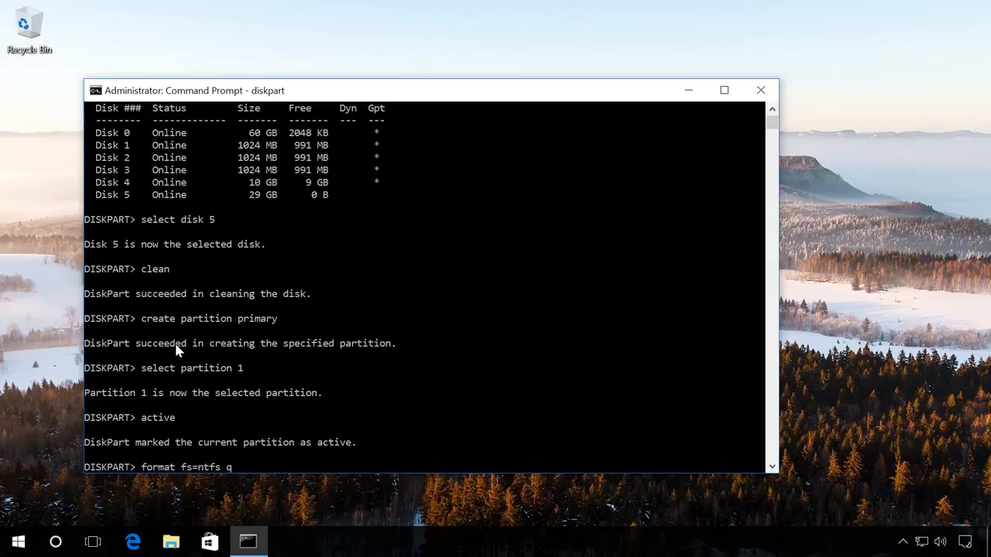
text(uic)
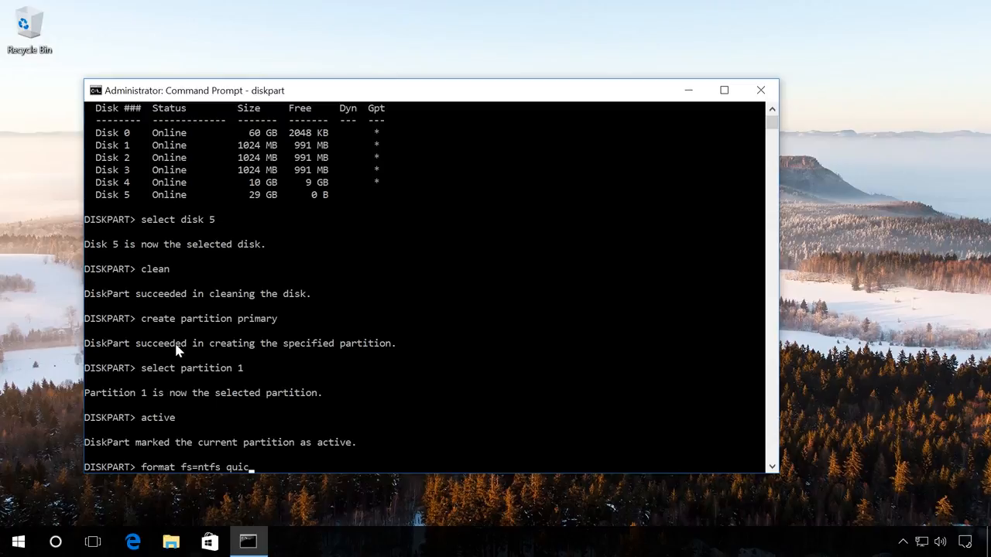
key(Return)
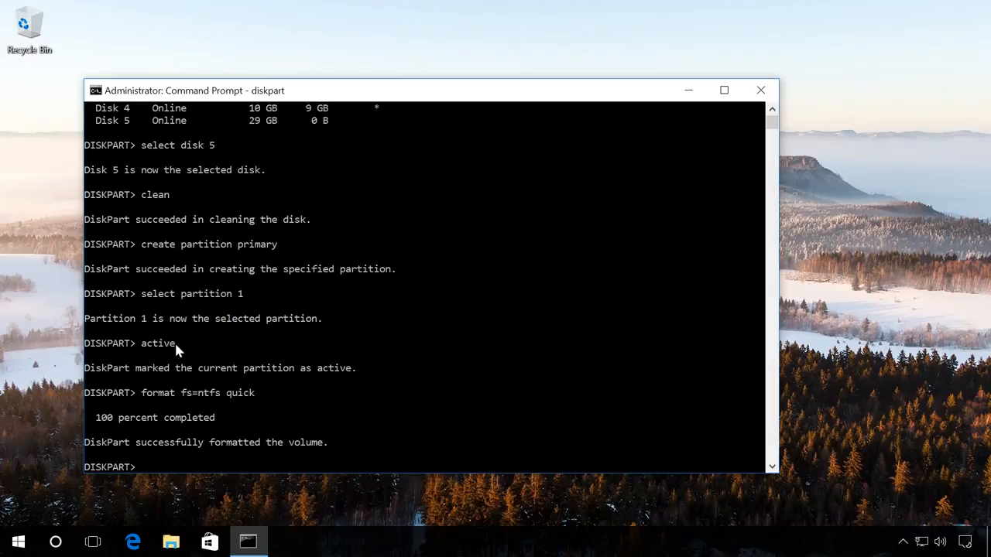
Assign drive letter X to the volume and exit DiskPart
text(assi)
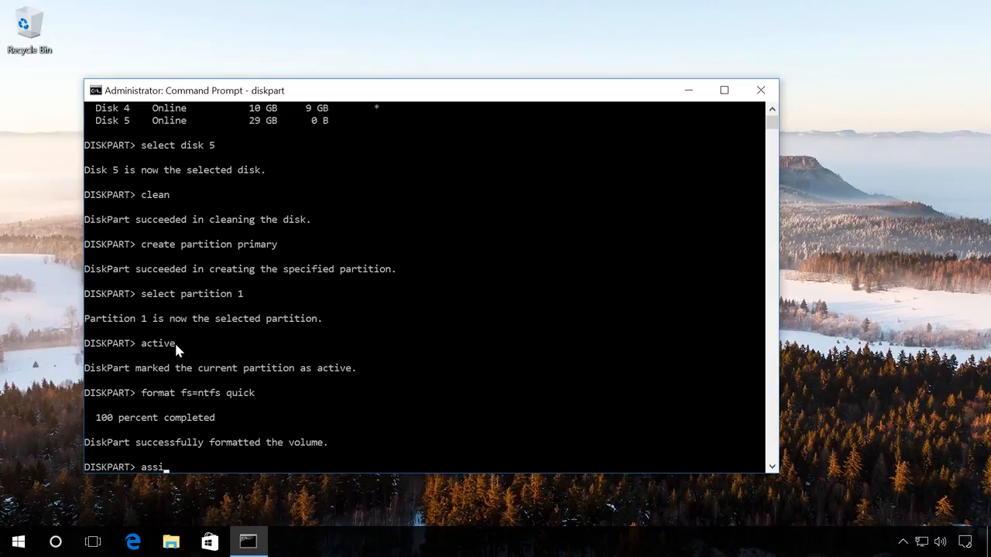
text(gn)
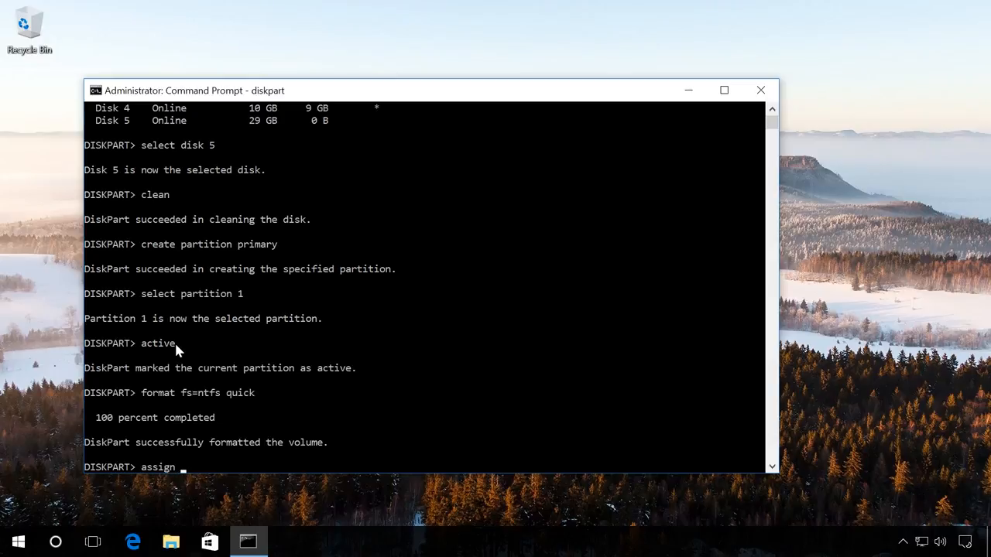
text(let)
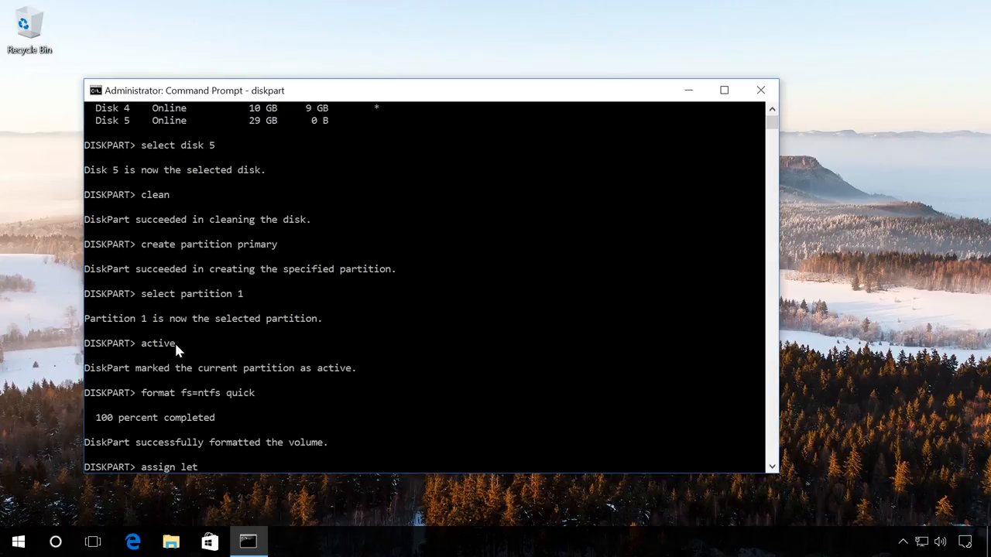
text(ter)
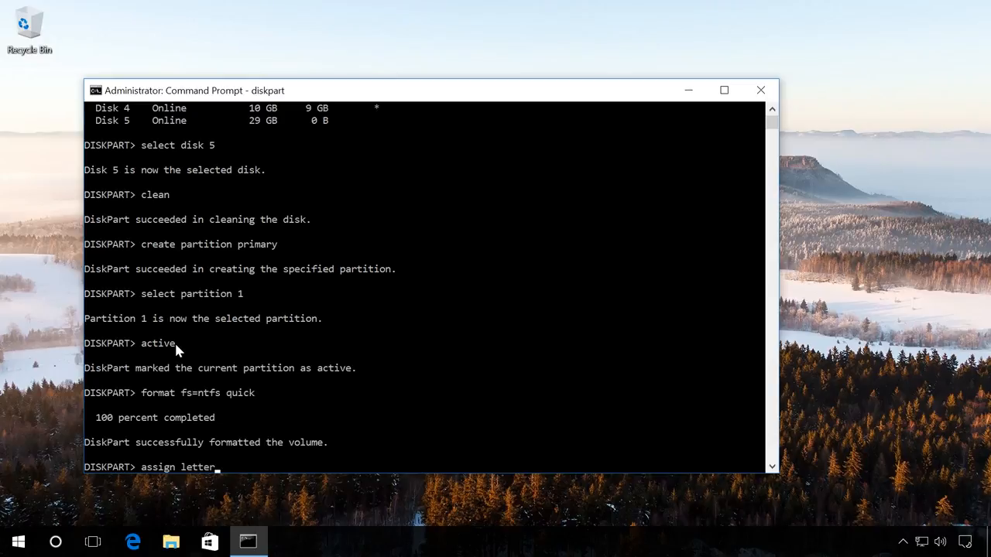
text(=X)
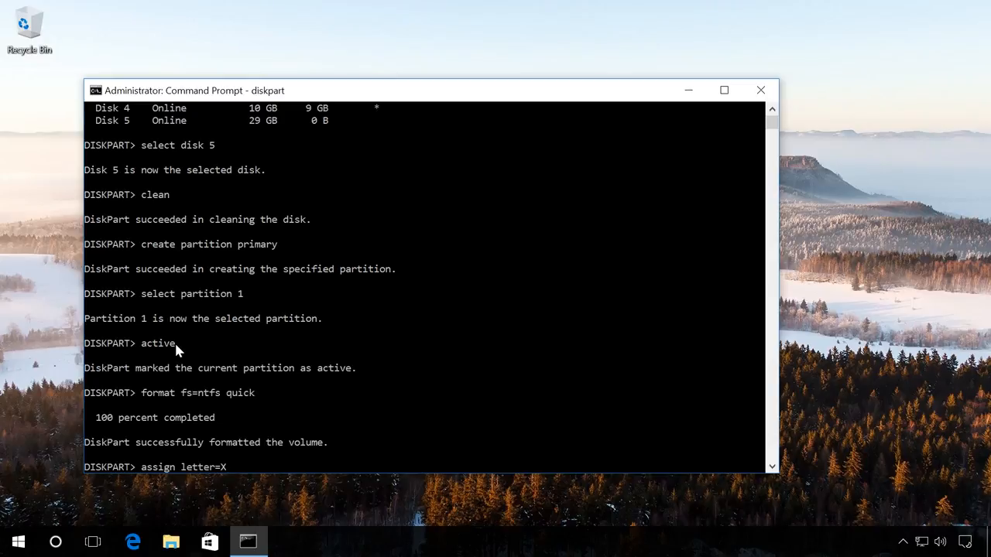
key(Return)
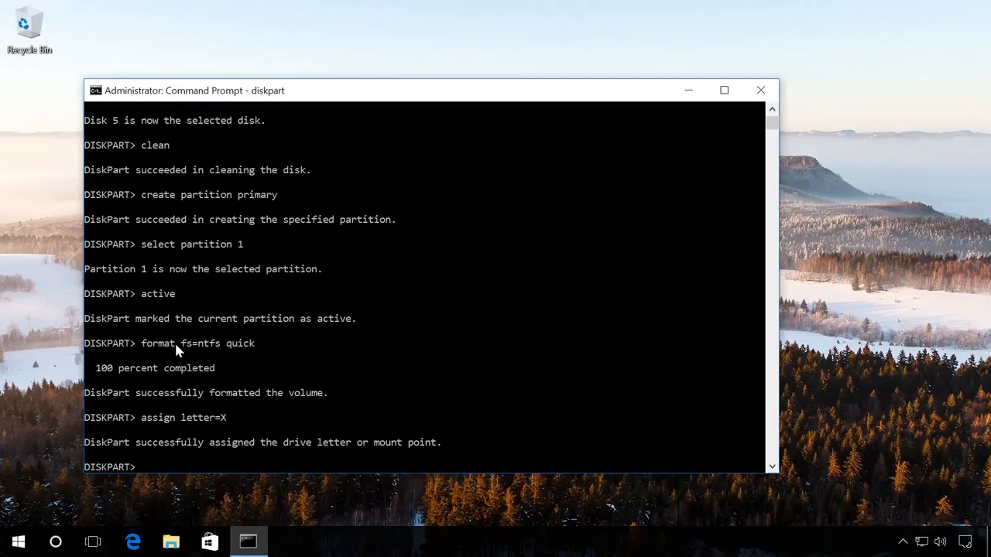
text(exit)
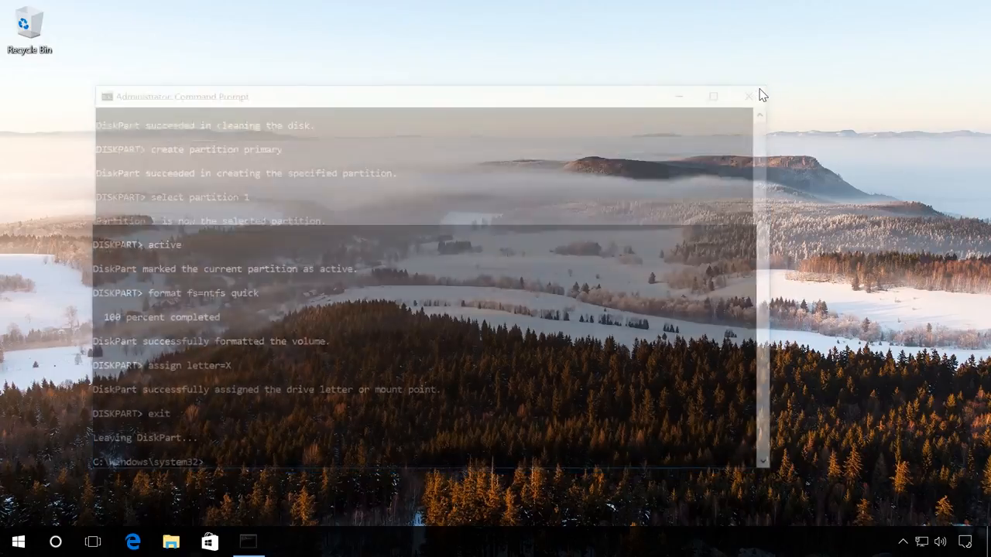
Close the Command Prompt window, leaving the desktop clear
click(747, 96)
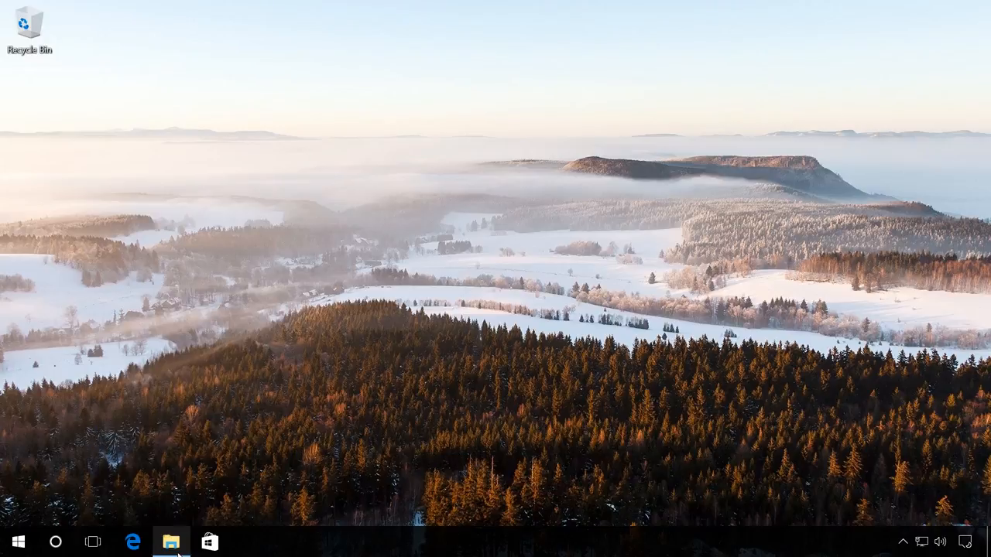
Launch MediaCreationTool.exe from the MediaCreationTool folder on Local Disk C:
click(171, 542)
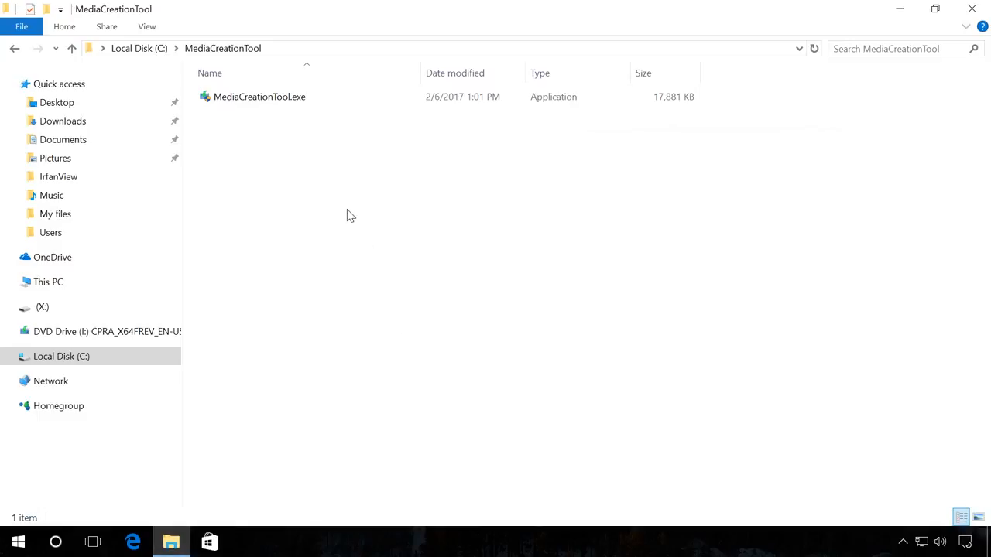
mouse_move(334, 204)
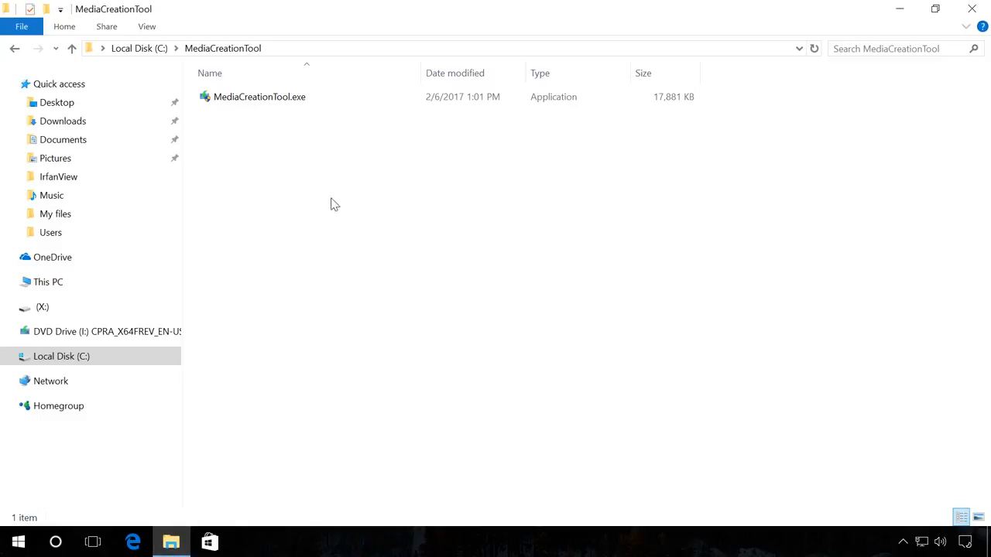
click(260, 96)
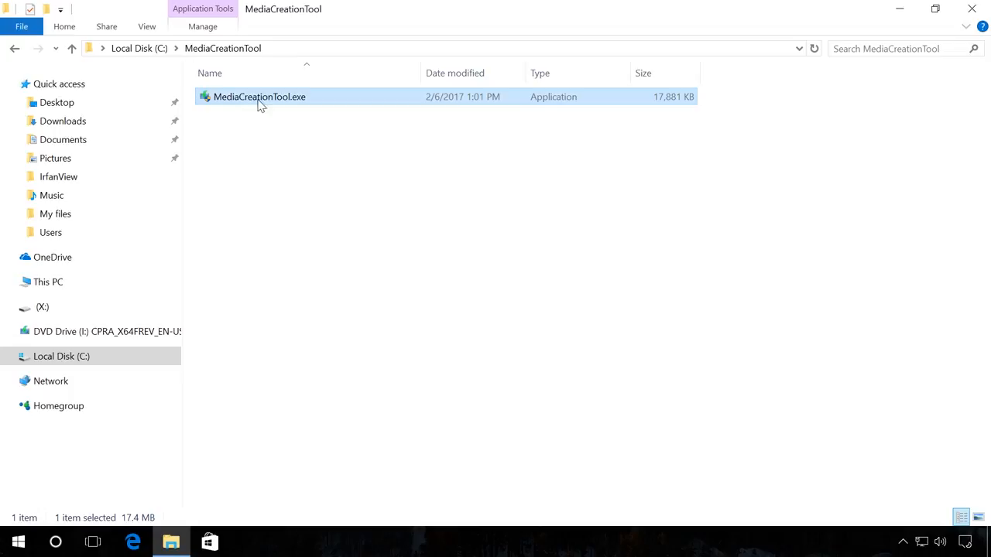
double_click(260, 96)
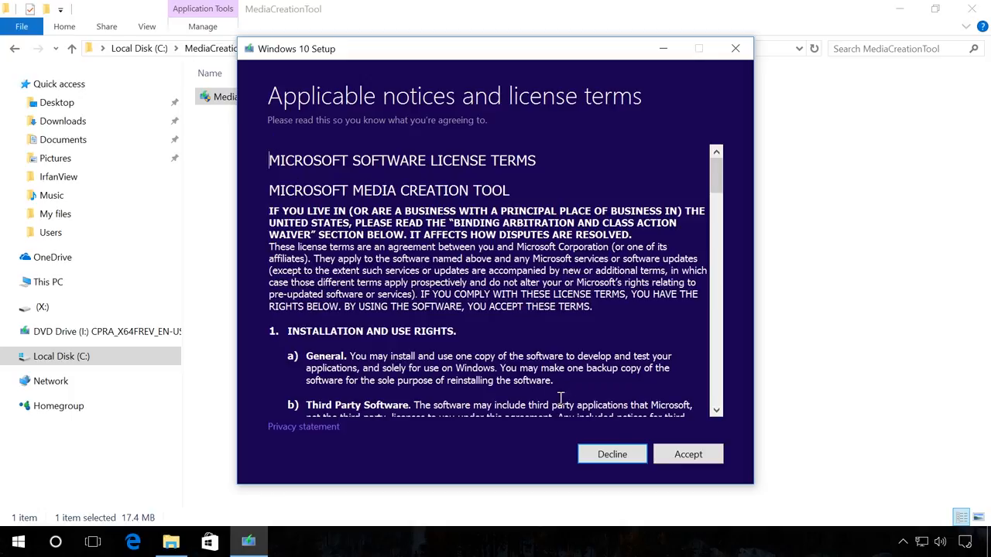
Accept the license, choose creating installation media for another PC, keep recommended language, edition and architecture
click(687, 455)
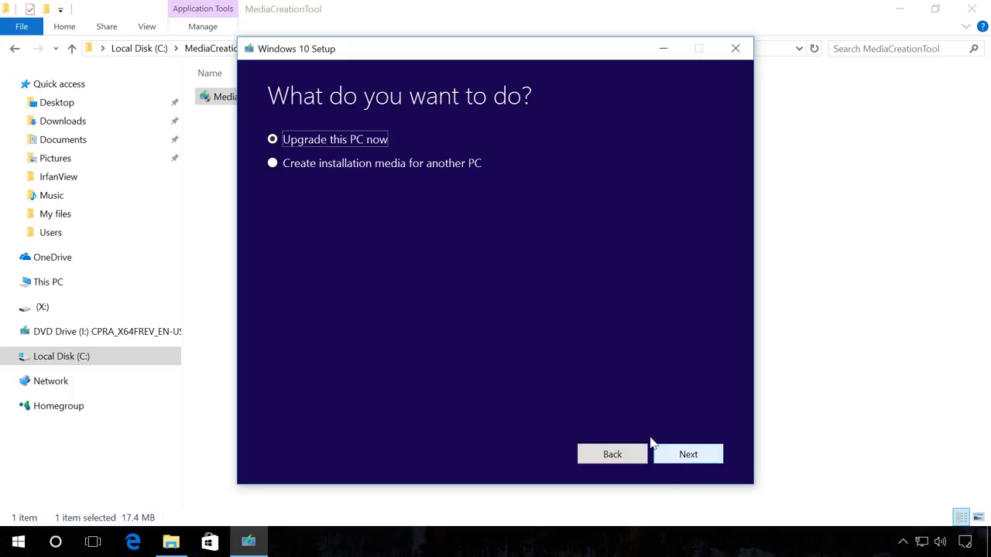
mouse_move(273, 164)
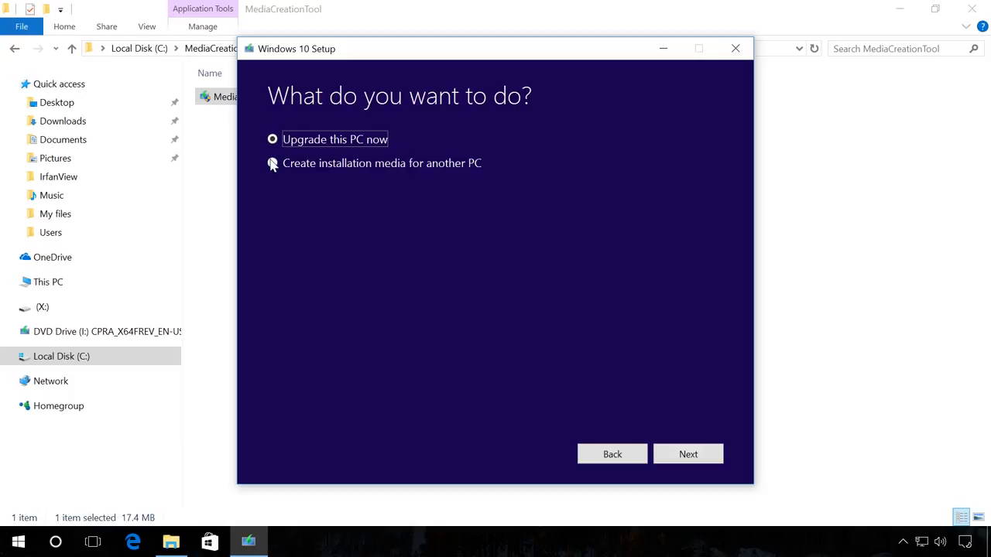
click(272, 163)
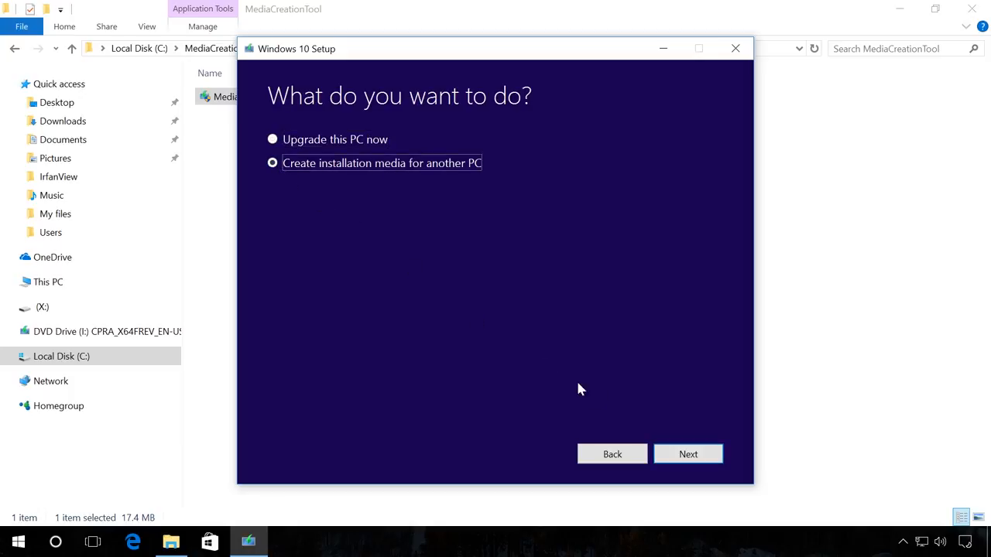
click(688, 455)
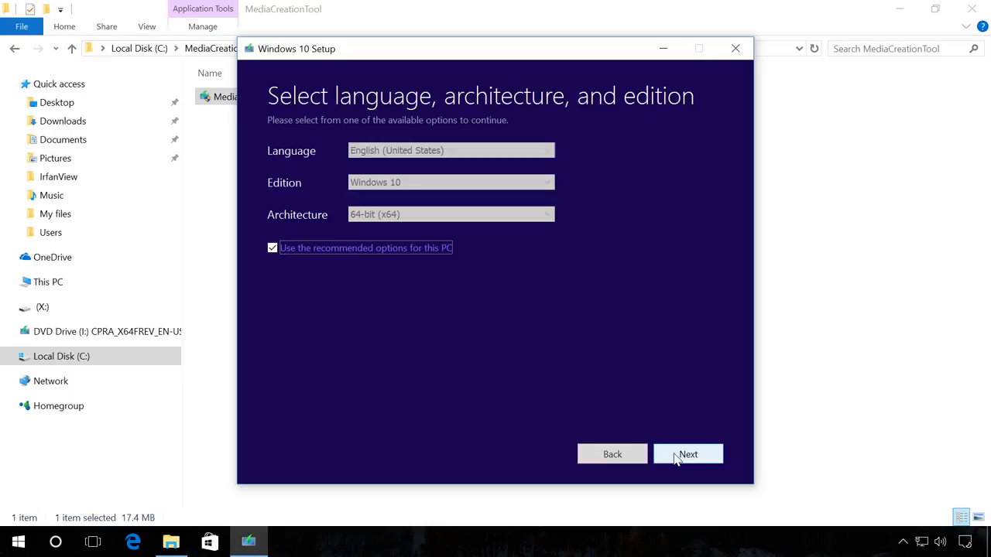
mouse_move(437, 235)
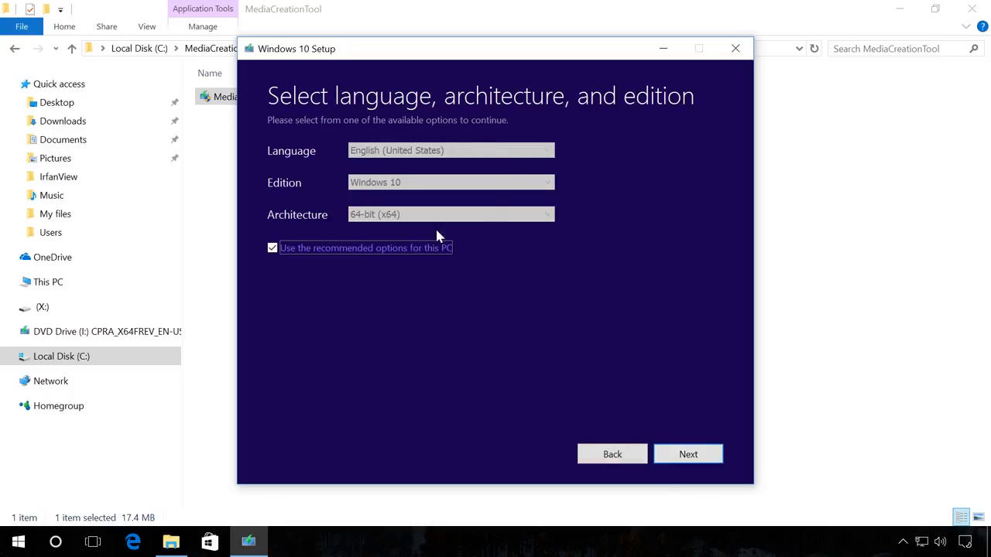
mouse_move(310, 251)
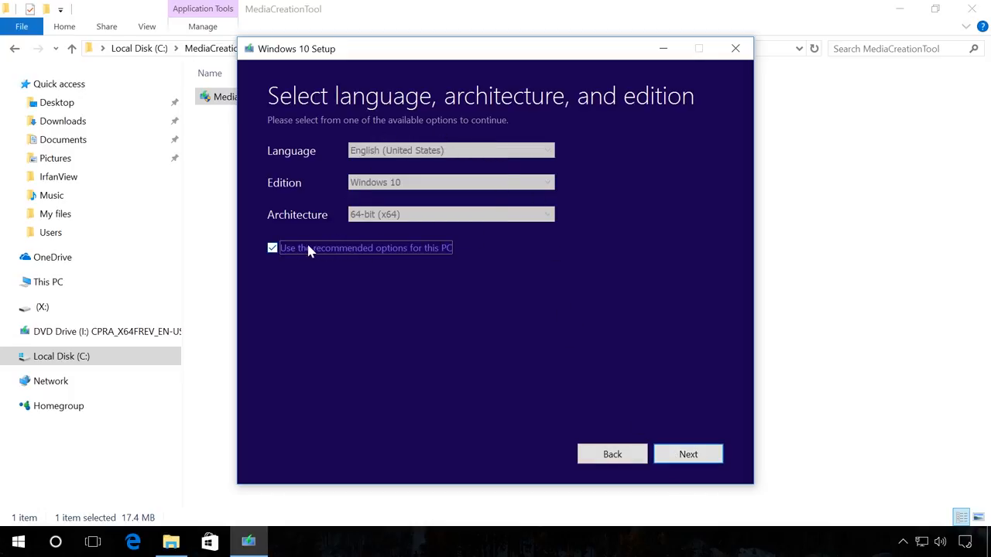
mouse_move(380, 286)
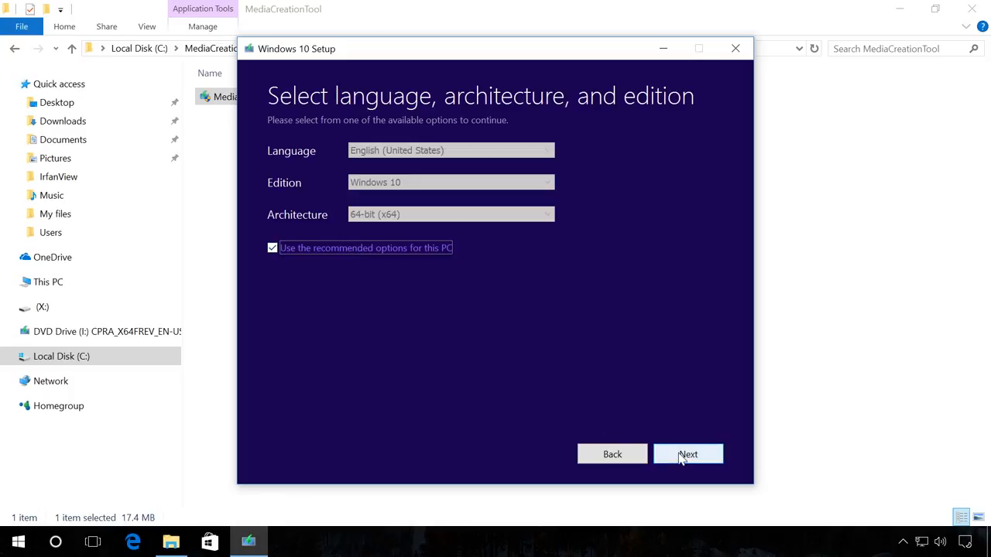
click(687, 455)
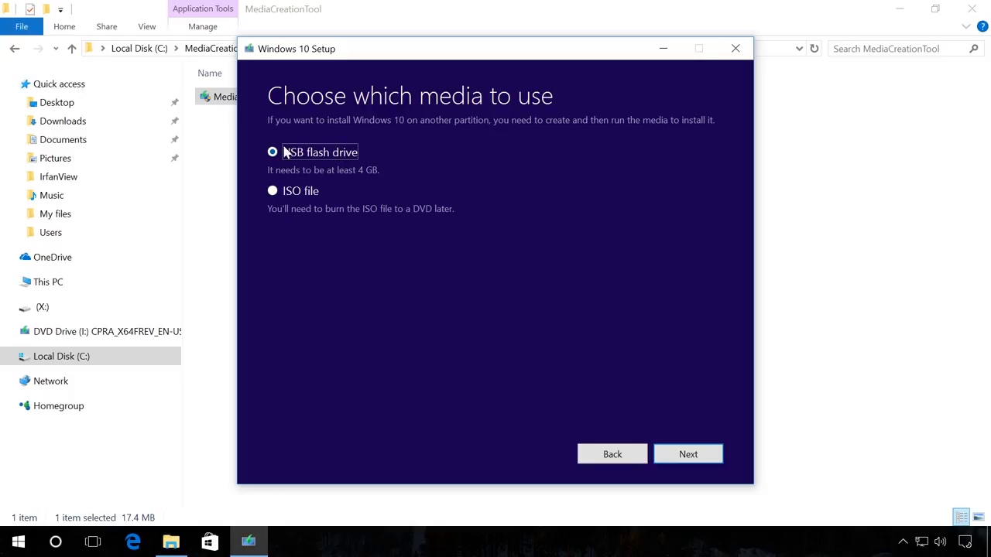
mouse_move(678, 455)
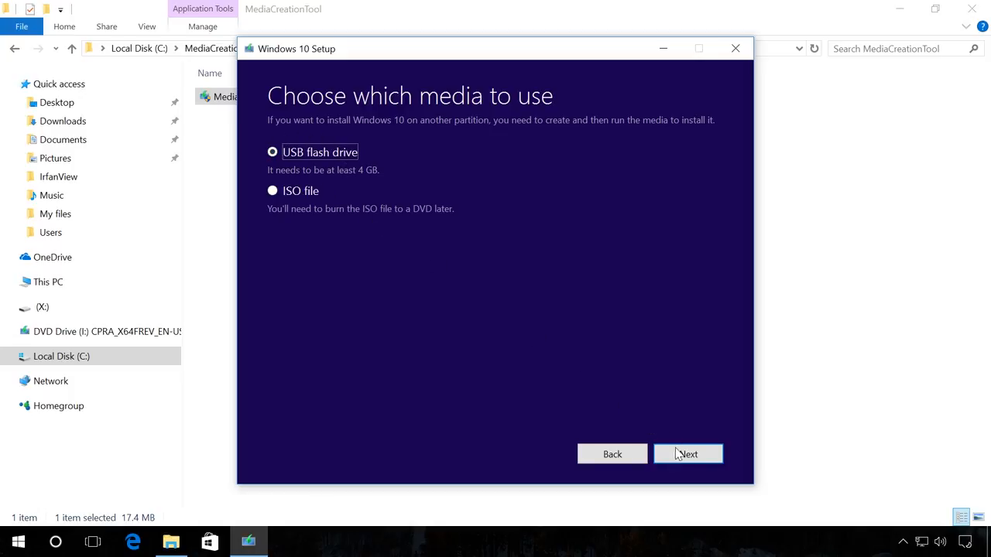
Keep USB flash drive as the media and select drive X: as the target
click(687, 455)
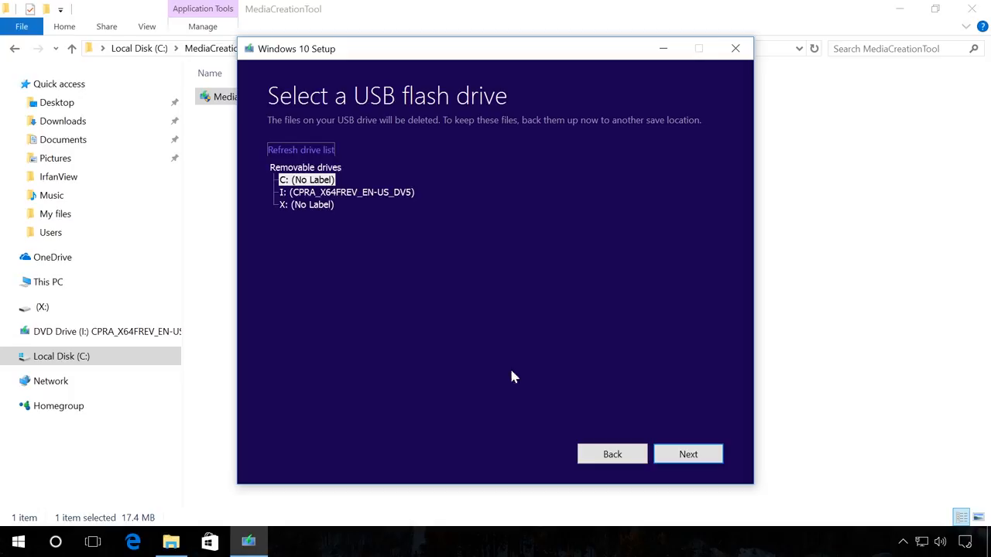
mouse_move(313, 209)
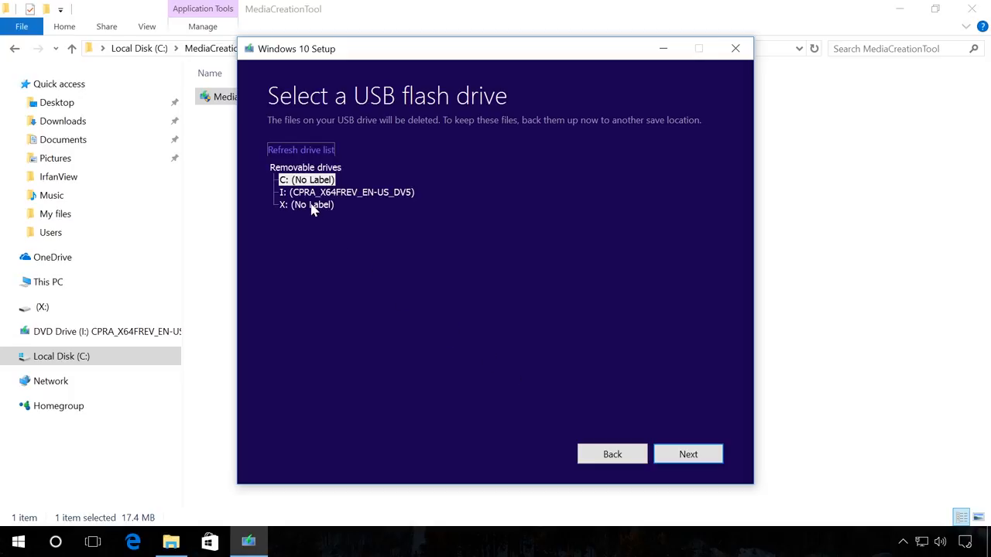
click(312, 204)
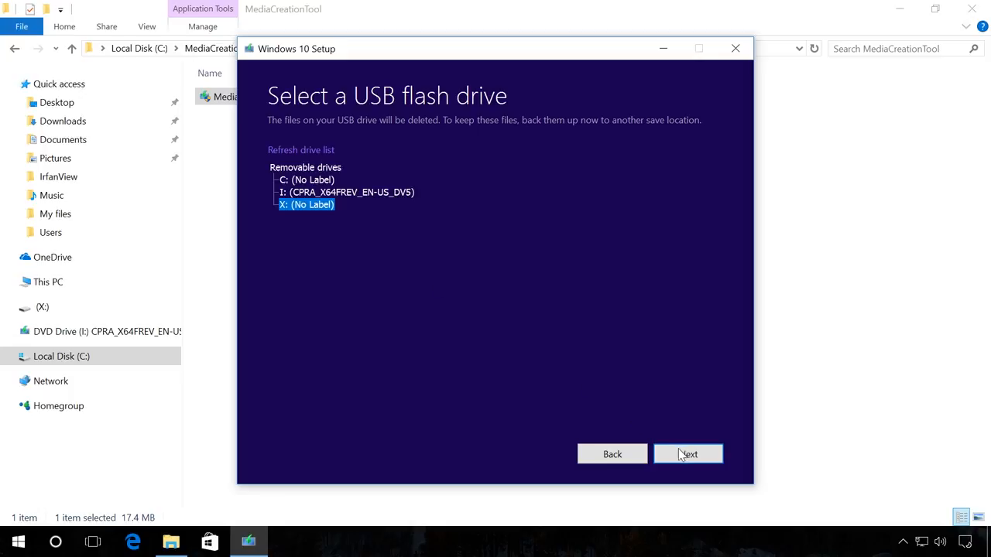
click(687, 454)
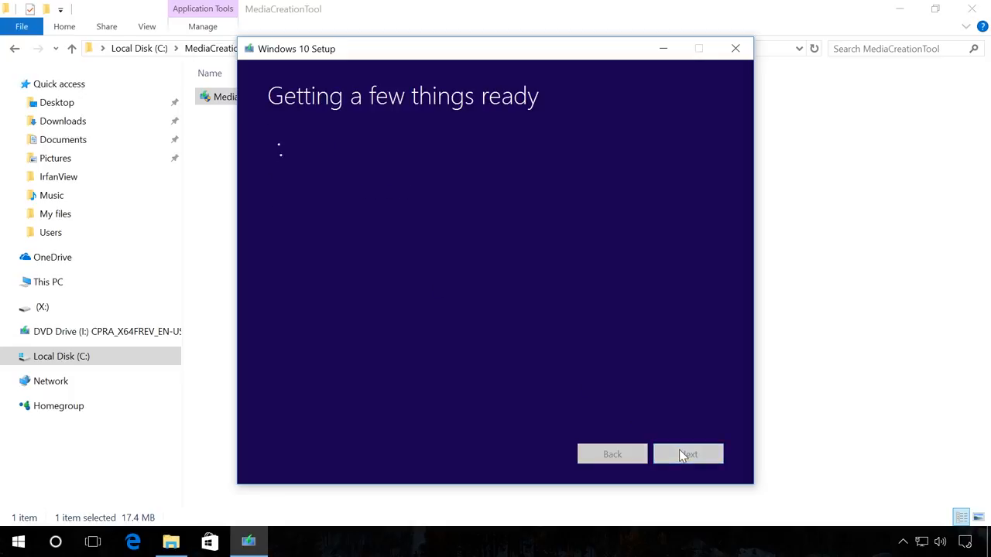